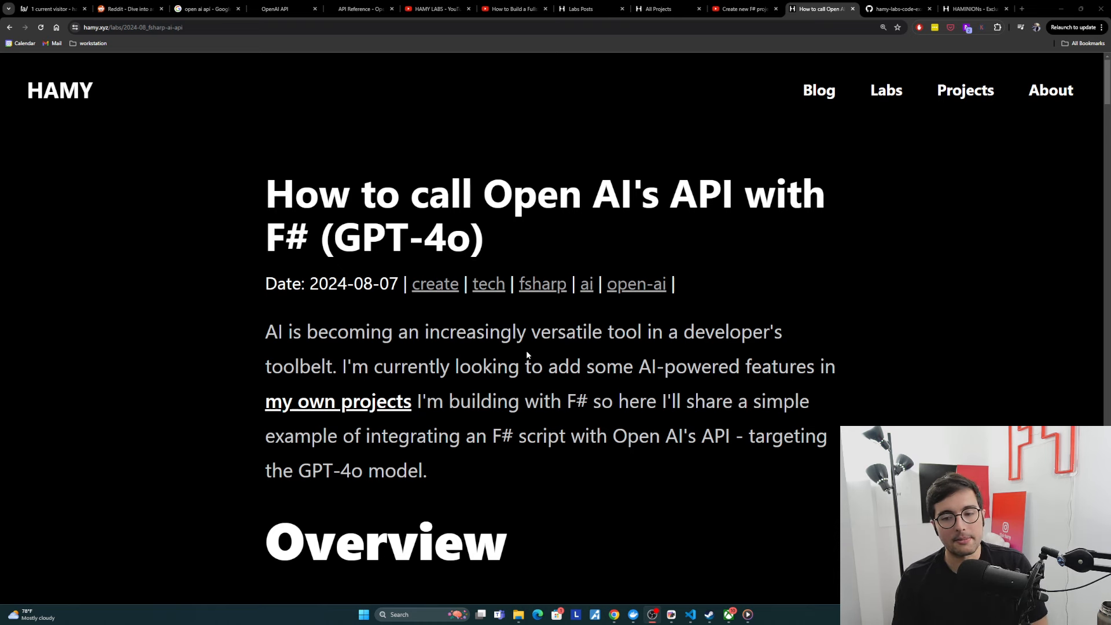
{"action": "mouse_move", "coordinate": [443, 395]}
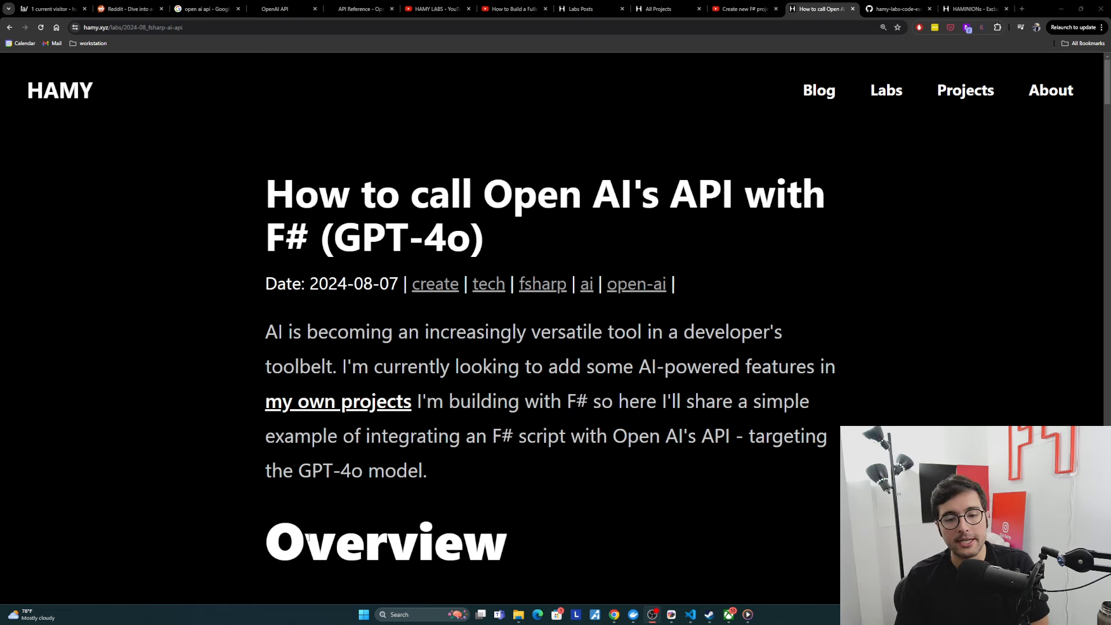
{"action": "mouse_move", "coordinate": [435, 471]}
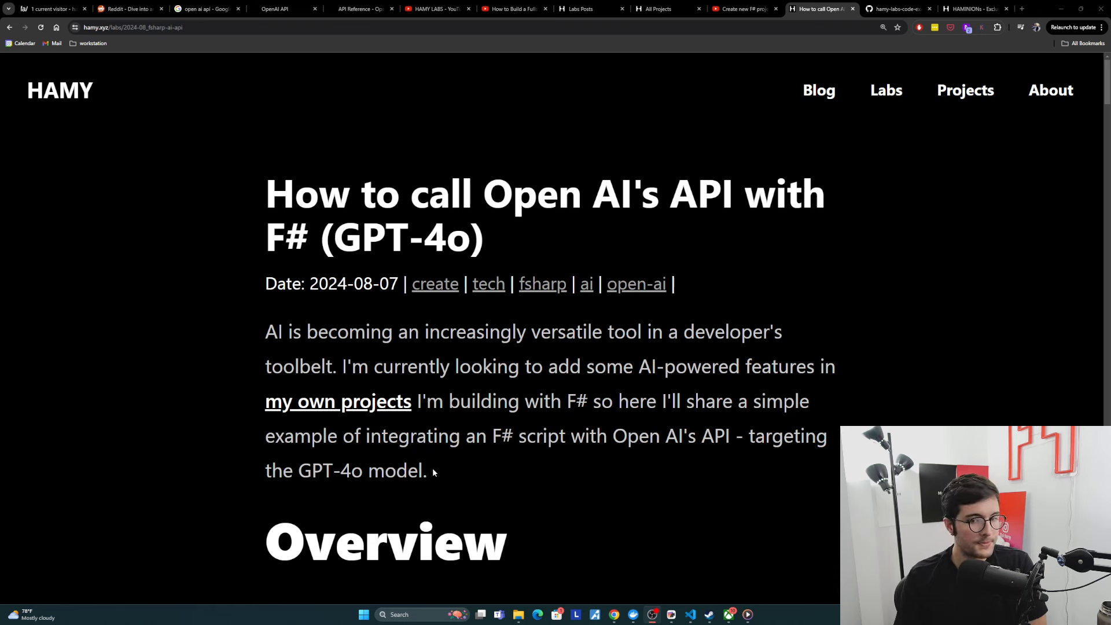
Scroll to the Overview and highlight the F# CLI Script program and Dotnet 8 runtime entries
{"action": "left_click_drag", "start_coordinate": [416, 402], "coordinate": [427, 471]}
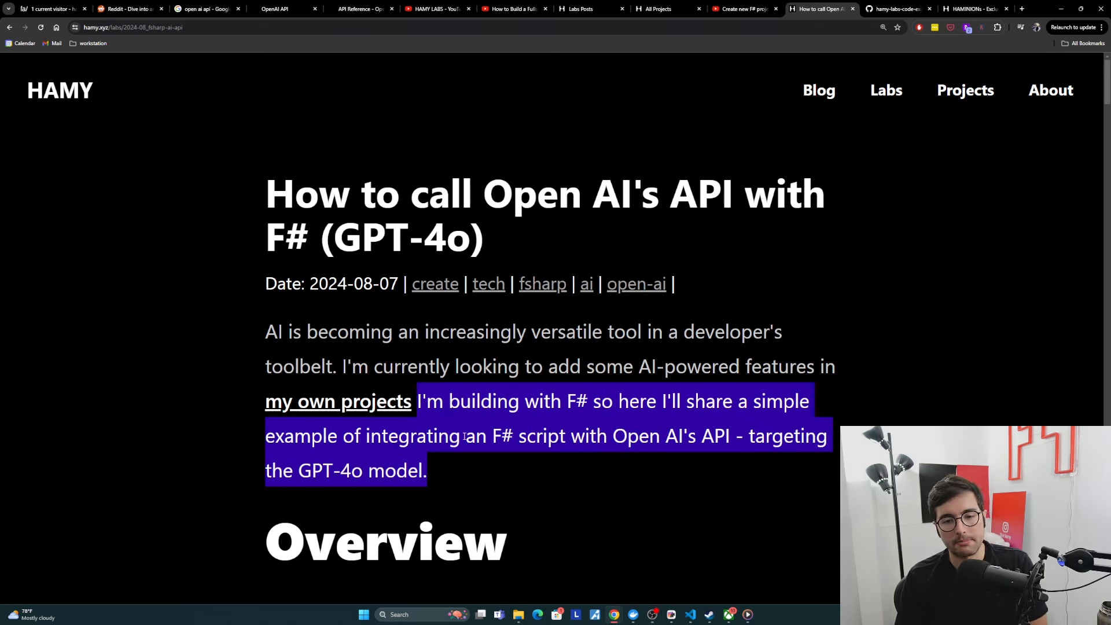
{"action": "mouse_move", "coordinate": [476, 473]}
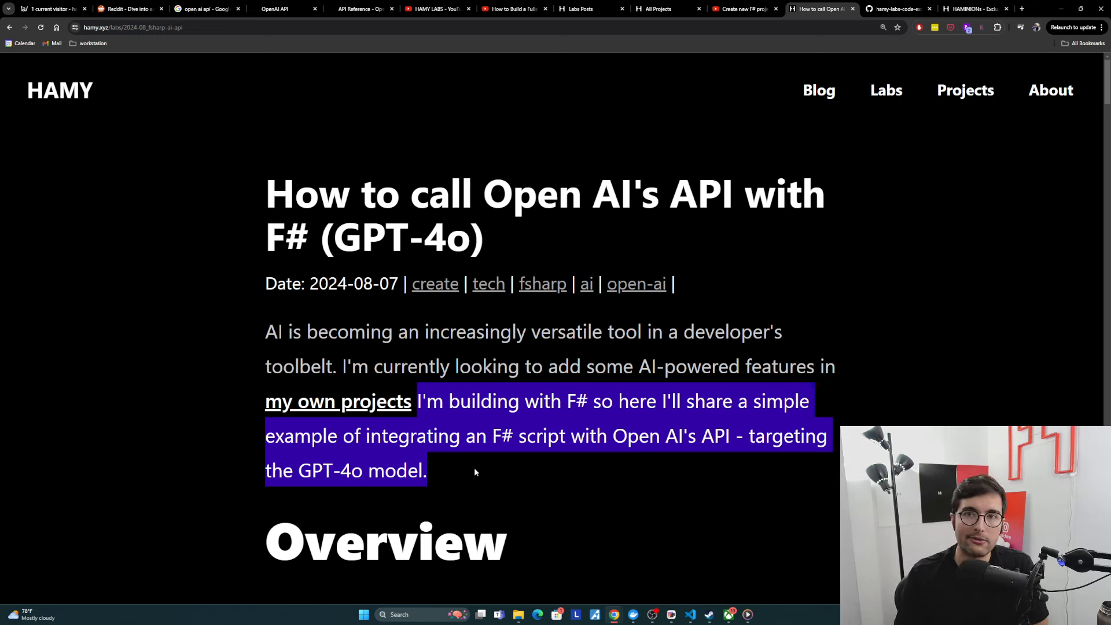
{"action": "mouse_move", "coordinate": [481, 458]}
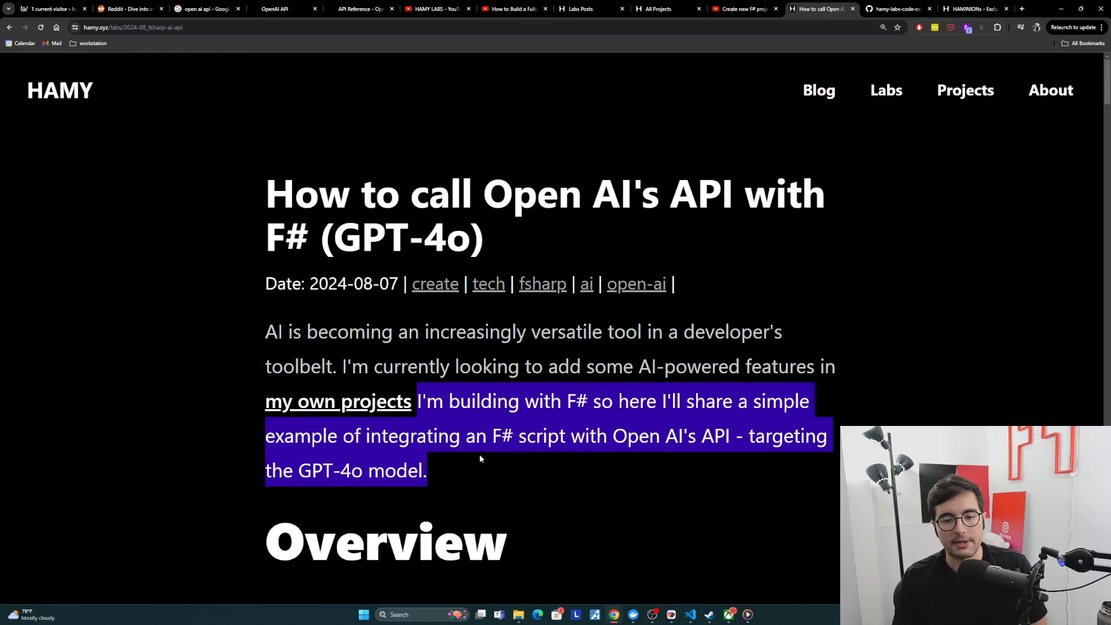
{"action": "scroll", "scroll_direction": "down", "scroll_amount": 3}
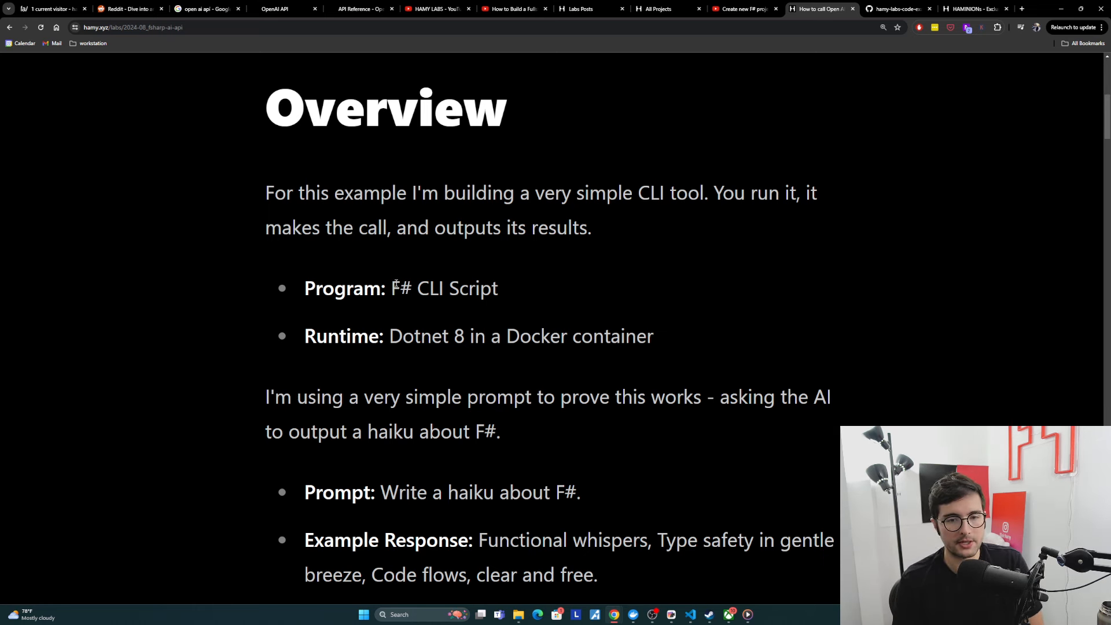
{"action": "left_click_drag", "start_coordinate": [390, 288], "coordinate": [498, 288]}
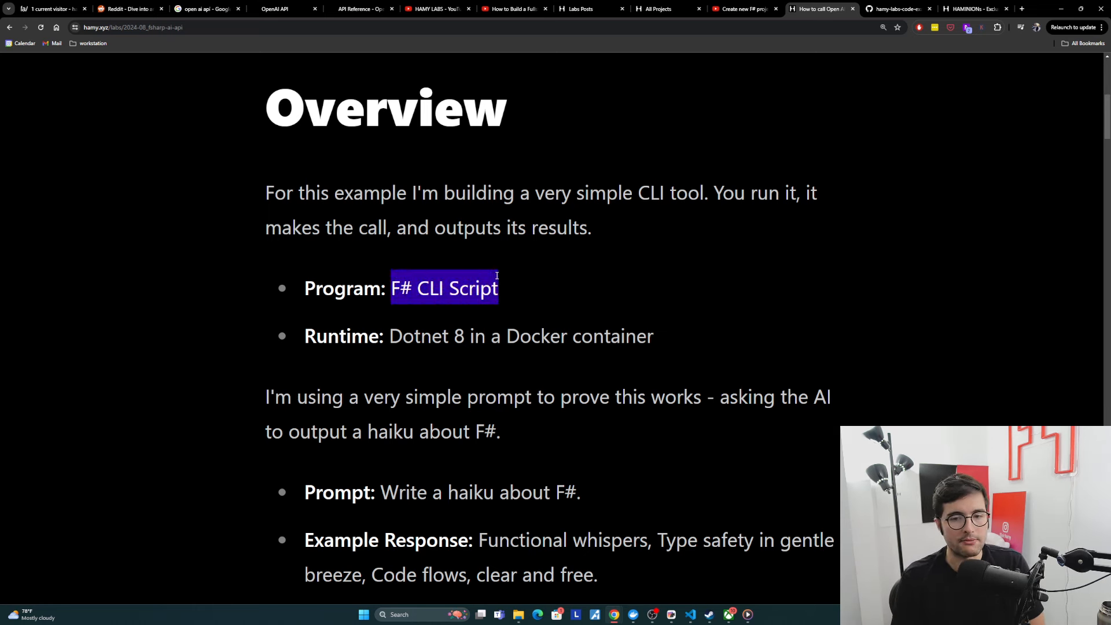
{"action": "left_click", "coordinate": [398, 333]}
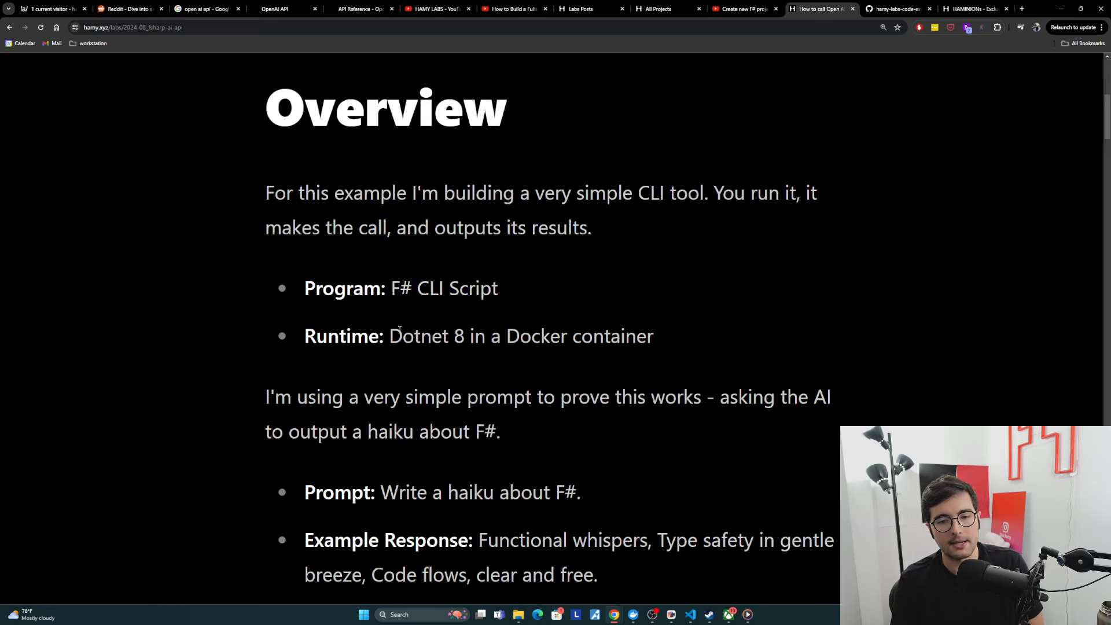
{"action": "left_click_drag", "start_coordinate": [388, 336], "coordinate": [487, 336]}
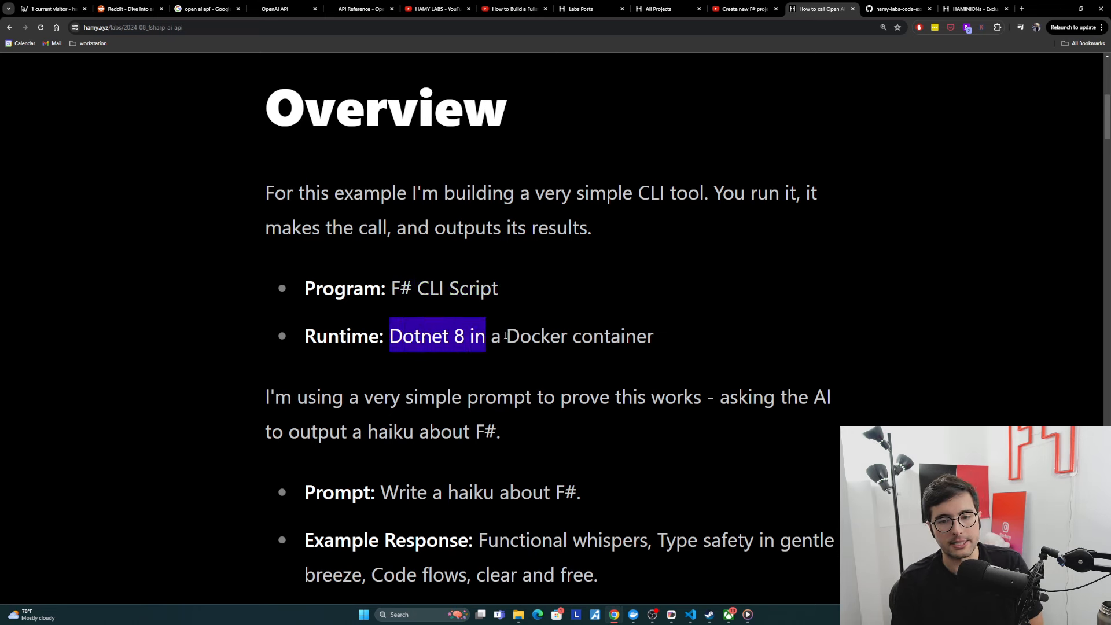
{"action": "left_click", "coordinate": [644, 322]}
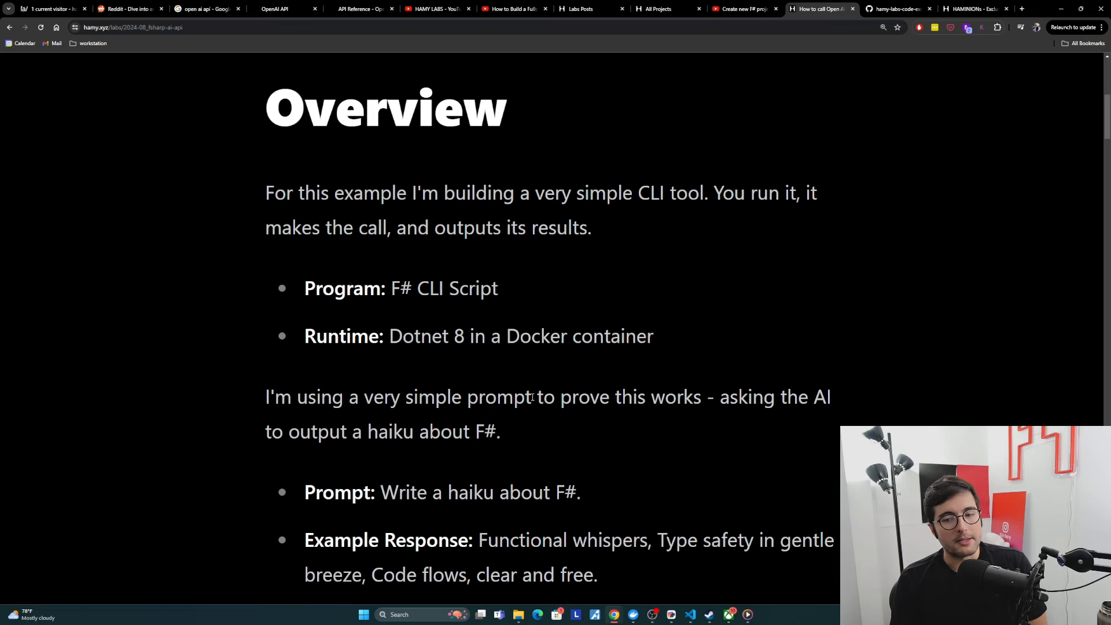
{"action": "mouse_move", "coordinate": [286, 434]}
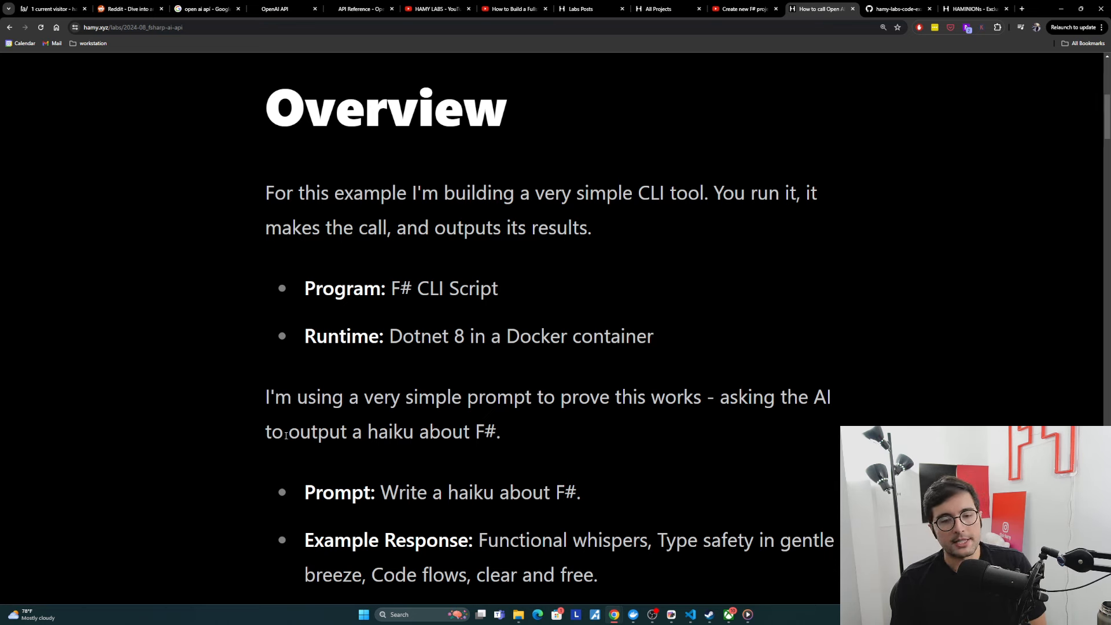
{"action": "mouse_move", "coordinate": [423, 476]}
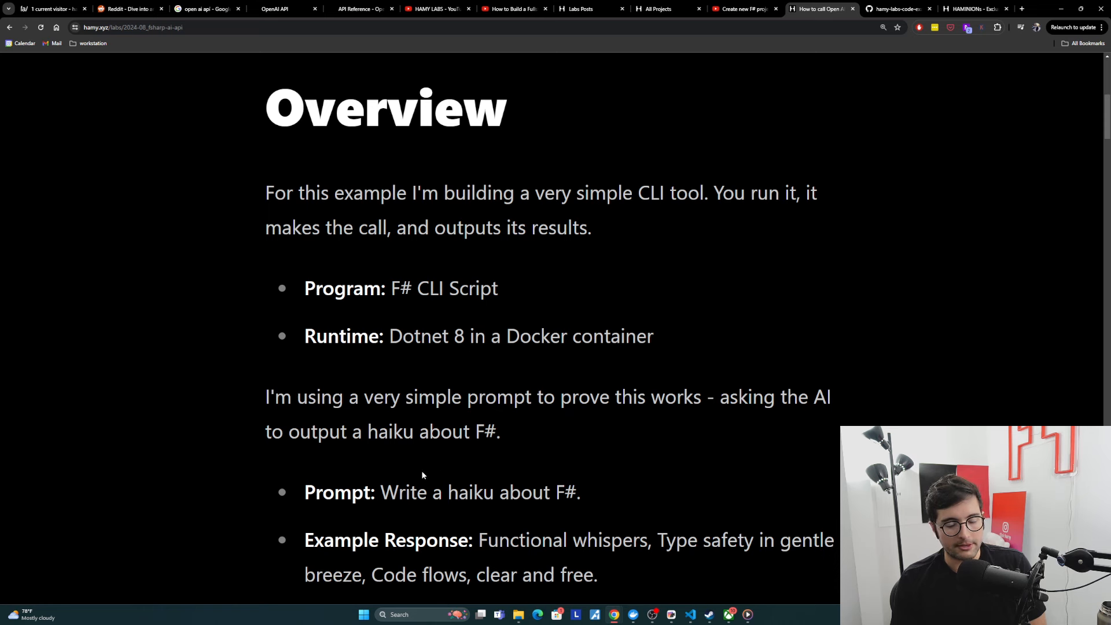
Highlight the example haiku response and the Dotnet 8 in a Docker container detail
{"action": "left_click_drag", "start_coordinate": [380, 492], "coordinate": [580, 491]}
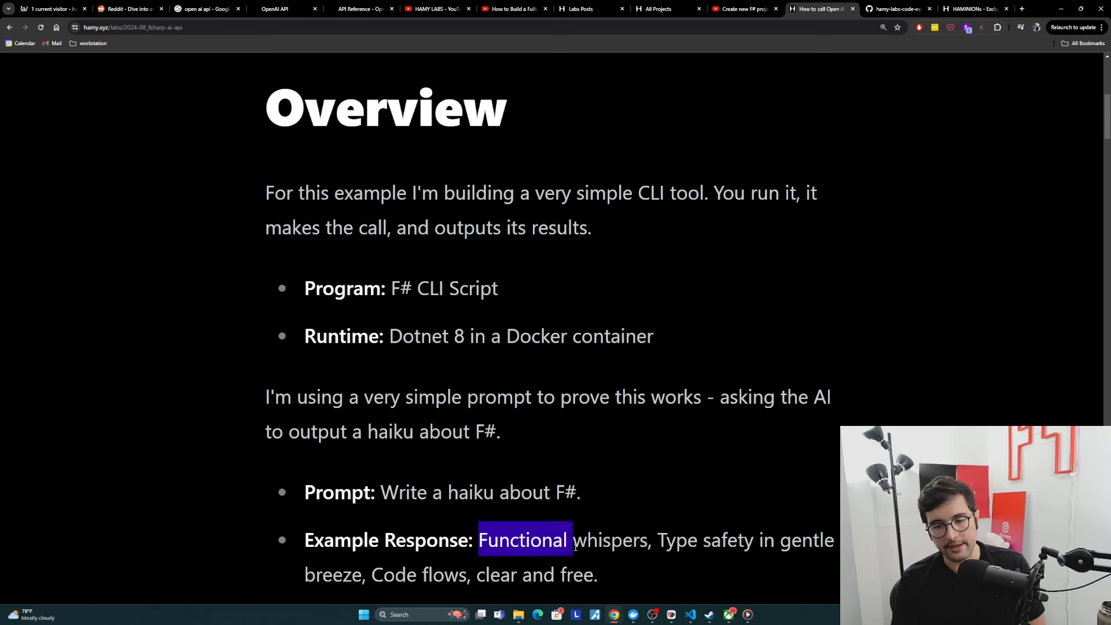
{"action": "left_click", "coordinate": [664, 569]}
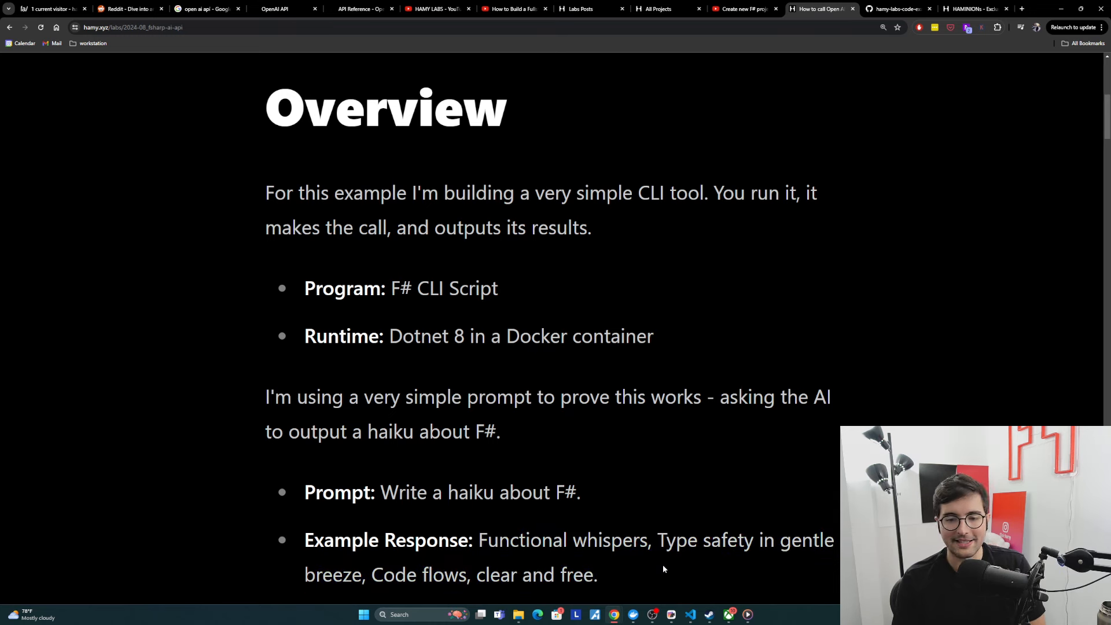
{"action": "left_click_drag", "start_coordinate": [479, 540], "coordinate": [597, 576]}
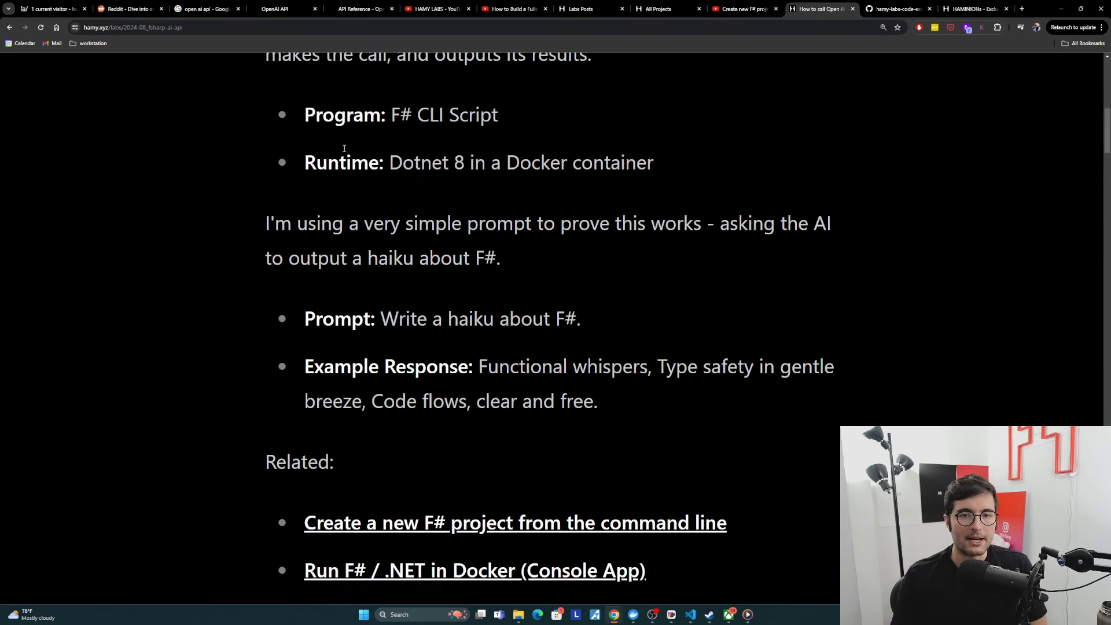
{"action": "mouse_move", "coordinate": [460, 387]}
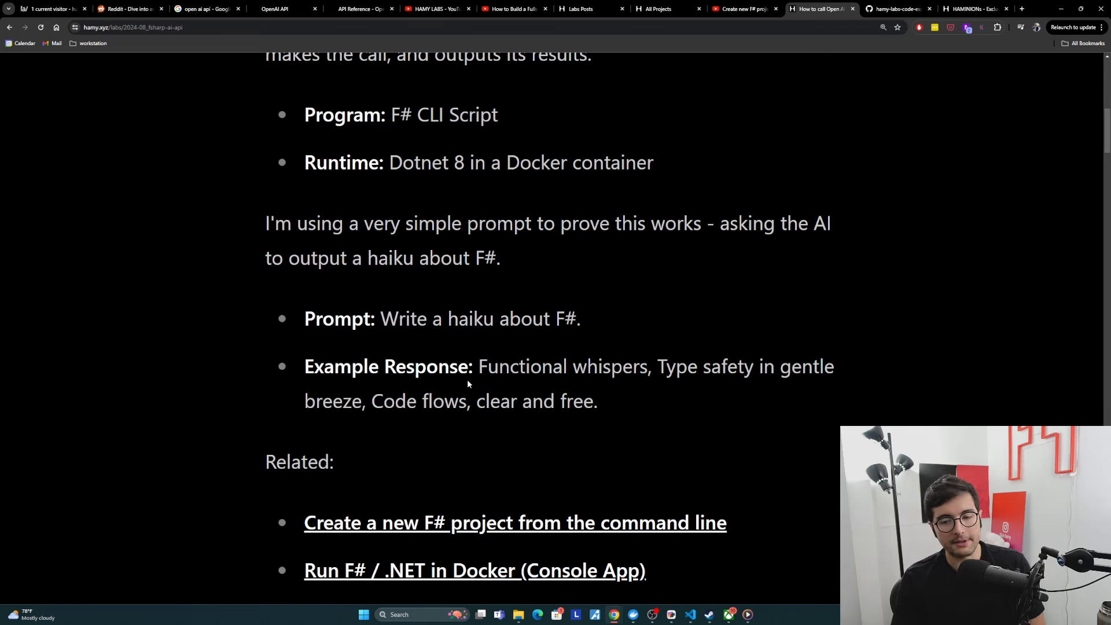
{"action": "mouse_move", "coordinate": [514, 430]}
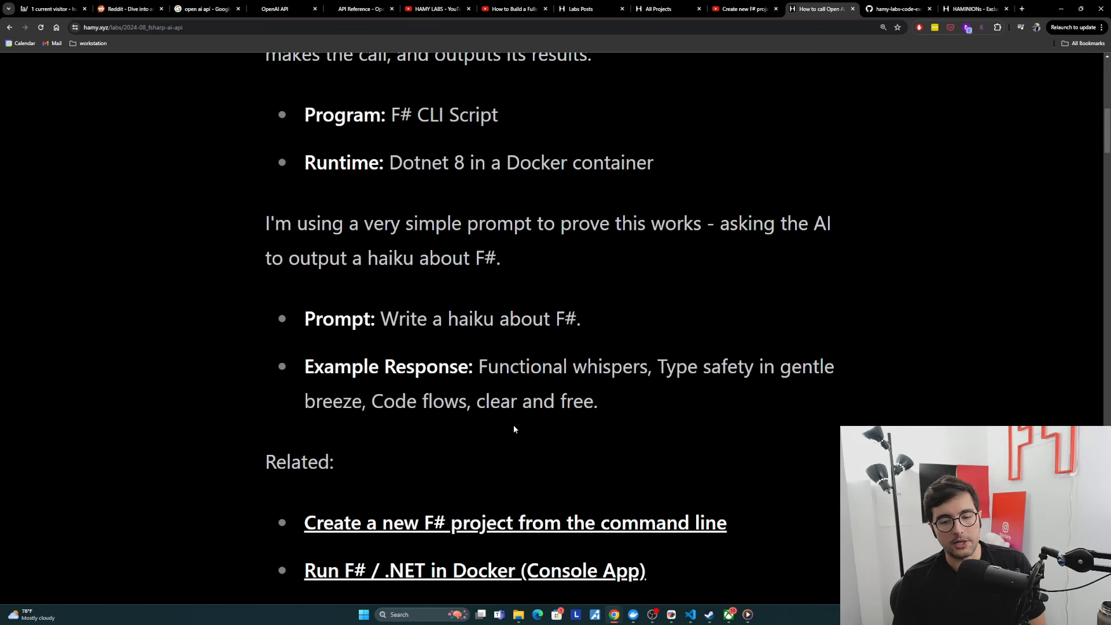
{"action": "mouse_move", "coordinate": [608, 527]}
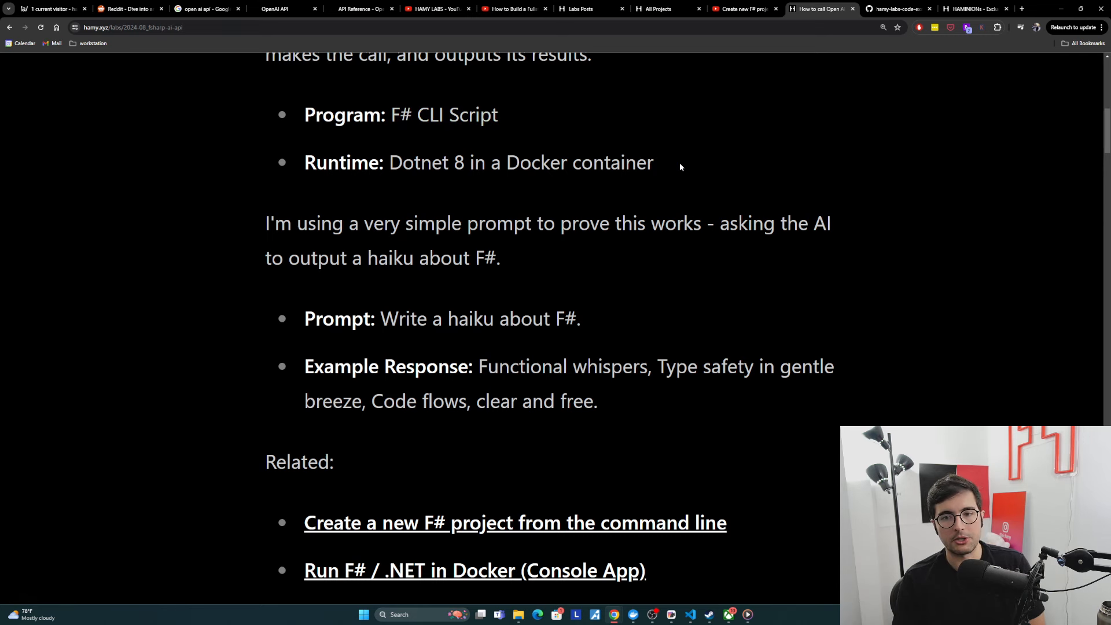
{"action": "left_click_drag", "start_coordinate": [389, 162], "coordinate": [652, 162]}
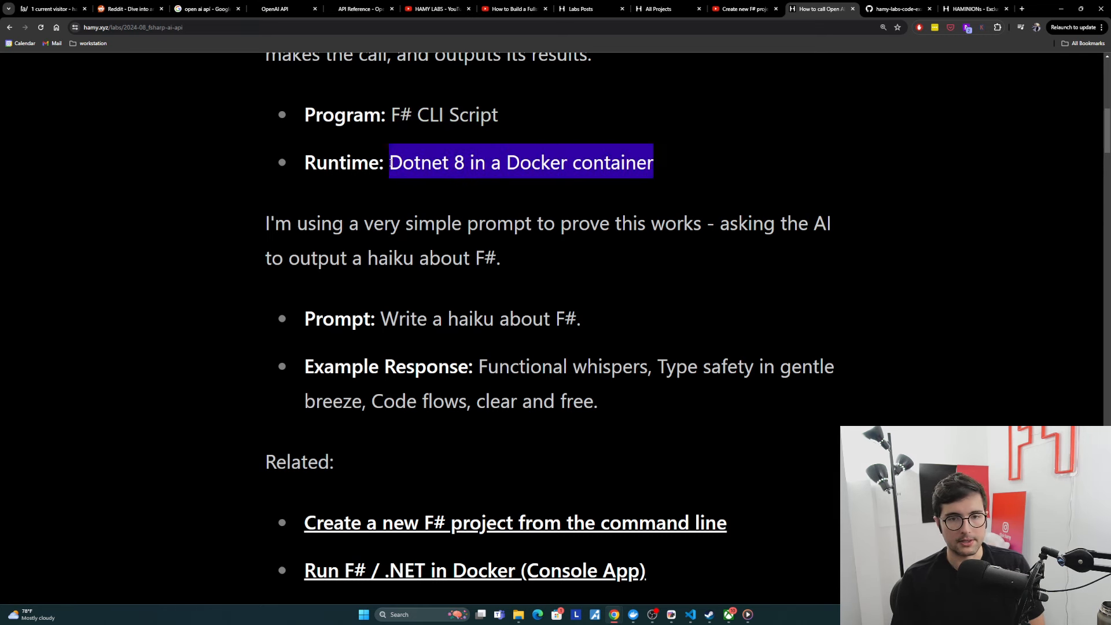
{"action": "scroll", "scroll_direction": "up", "scroll_amount": 3}
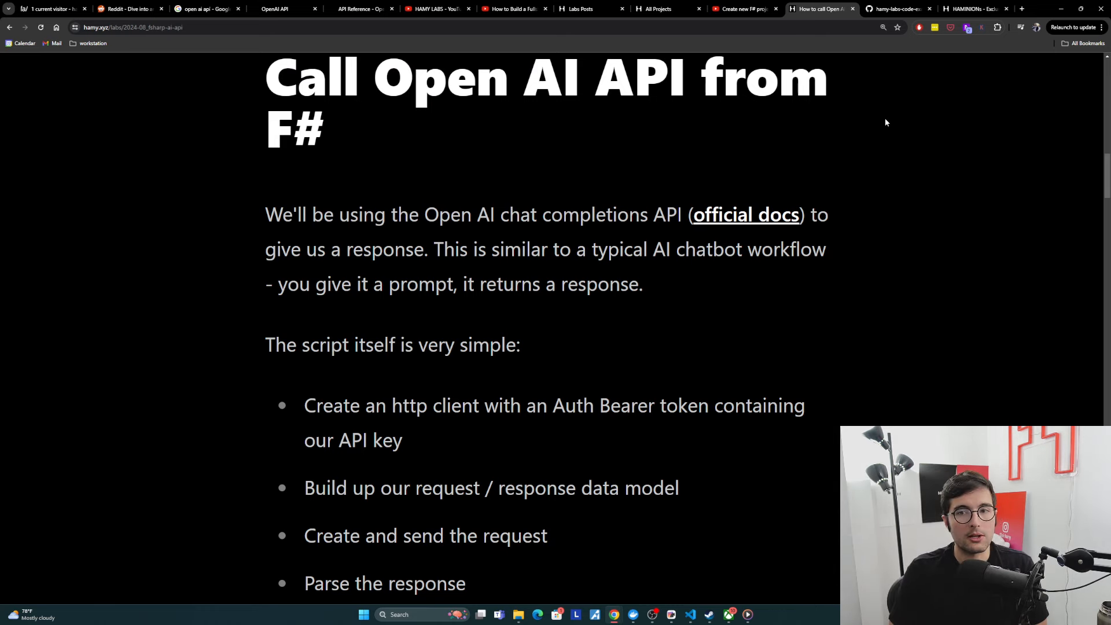
{"action": "mouse_move", "coordinate": [637, 147]}
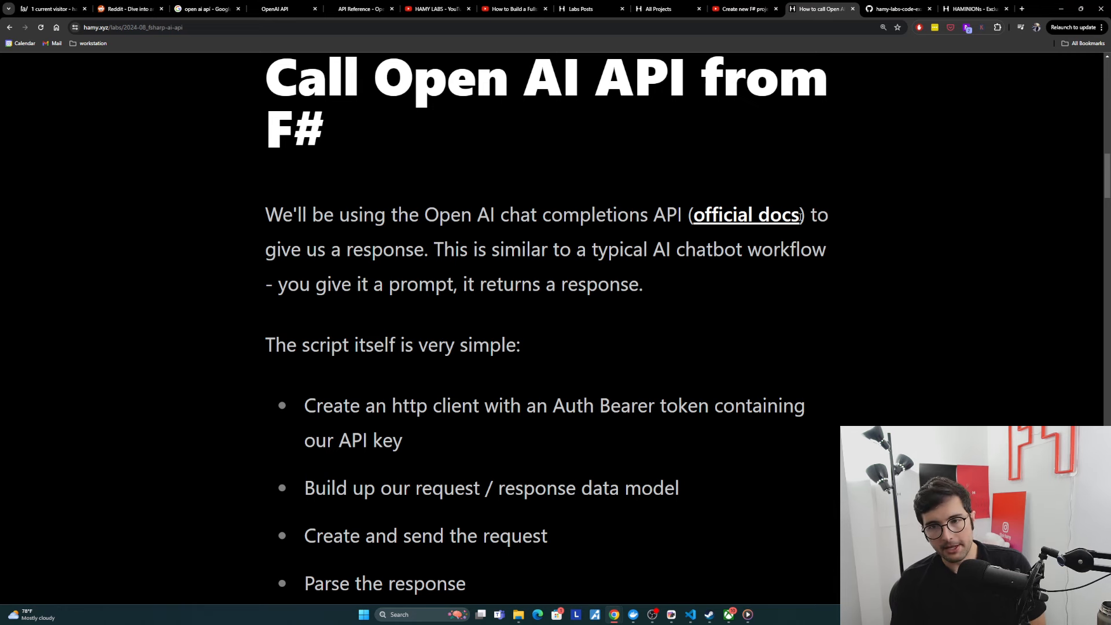
{"action": "mouse_move", "coordinate": [575, 271]}
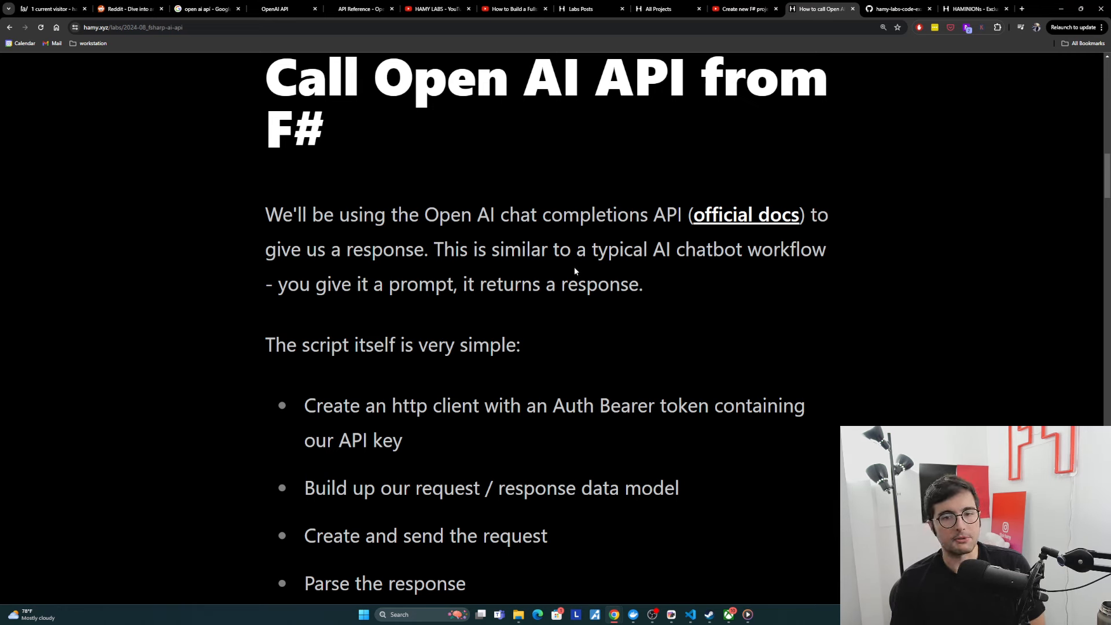
{"action": "mouse_move", "coordinate": [563, 268]}
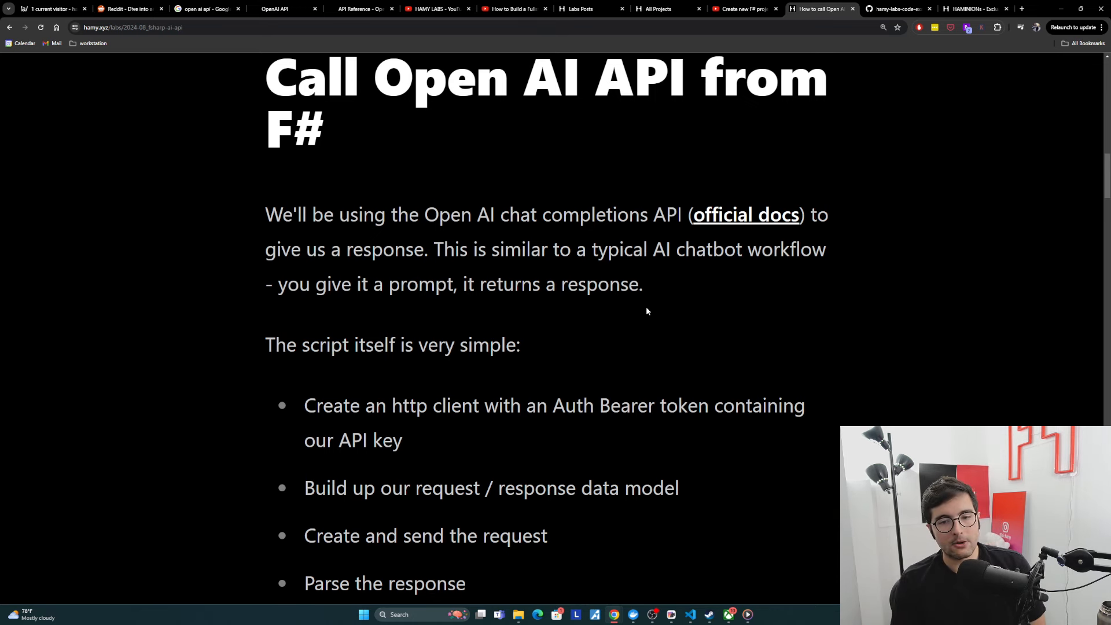
{"action": "left_click_drag", "start_coordinate": [304, 405], "coordinate": [402, 439]}
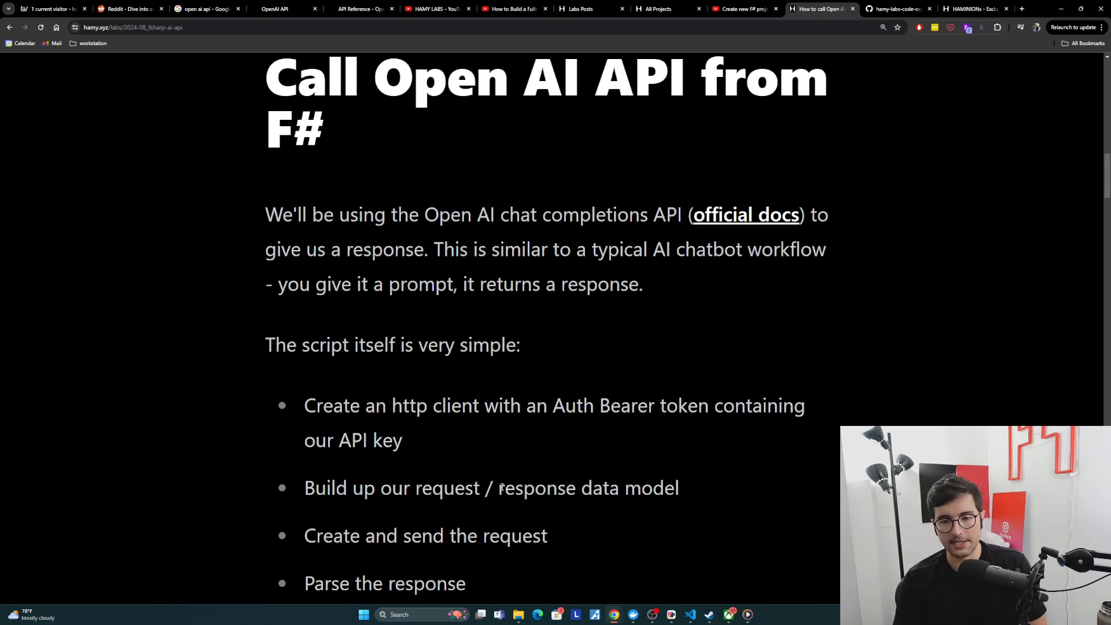
{"action": "left_click_drag", "start_coordinate": [500, 488], "coordinate": [679, 487]}
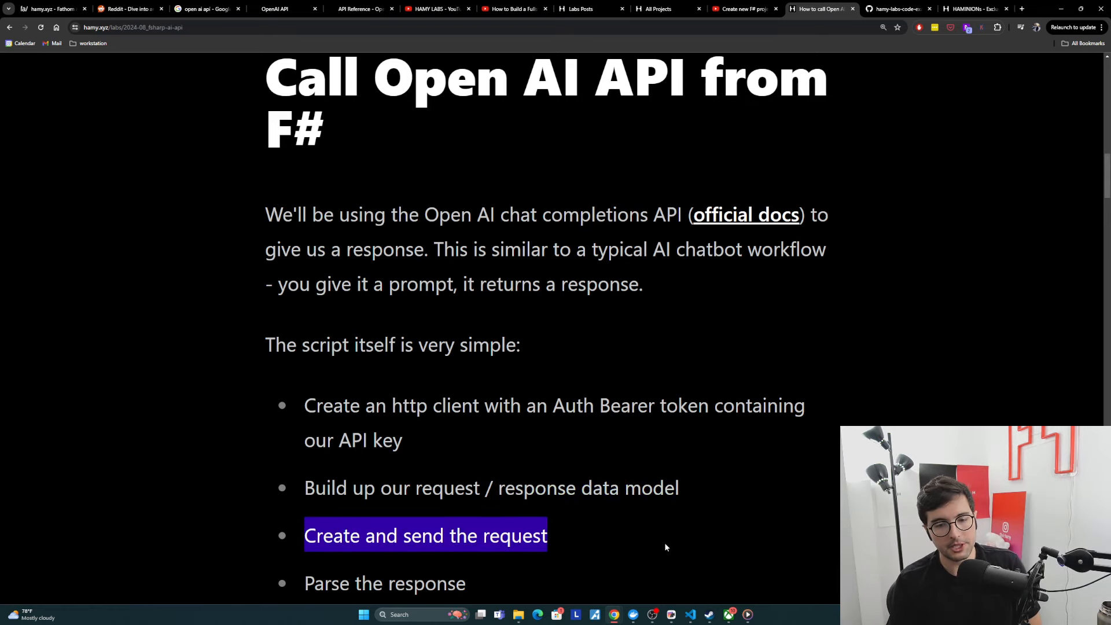
{"action": "scroll", "scroll_direction": "down", "scroll_amount": 3}
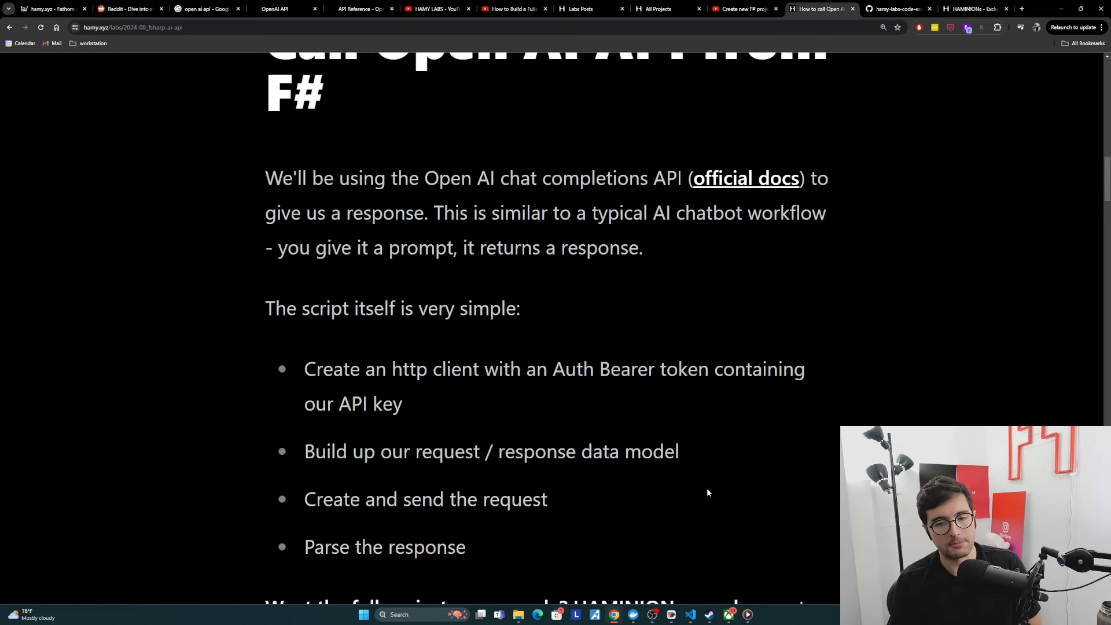
{"action": "scroll", "scroll_direction": "down", "scroll_amount": 3}
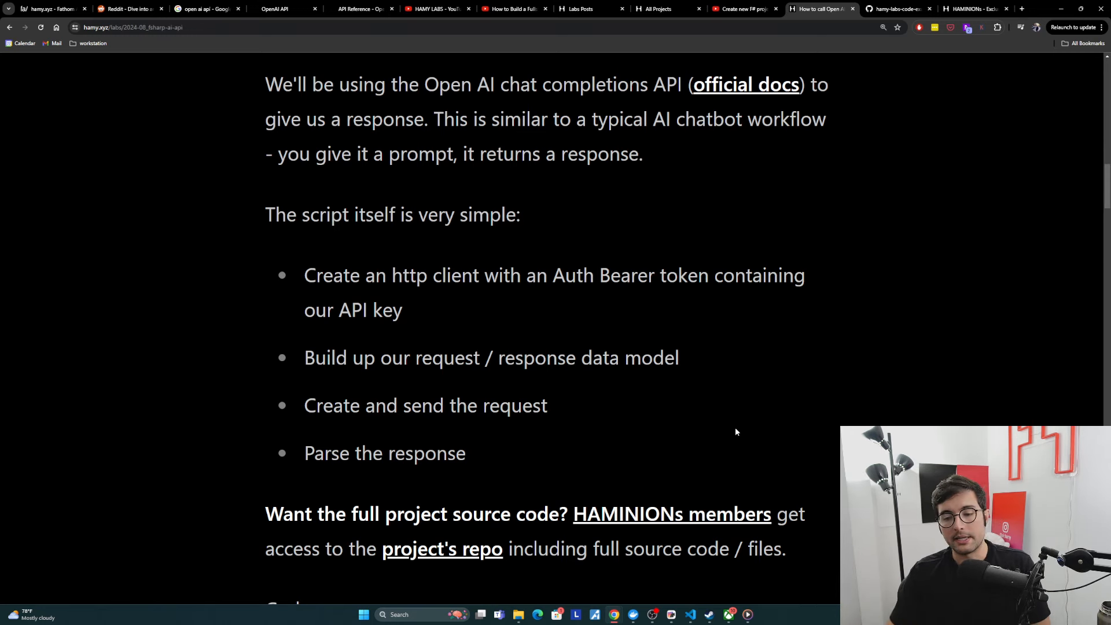
{"action": "mouse_move", "coordinate": [474, 553]}
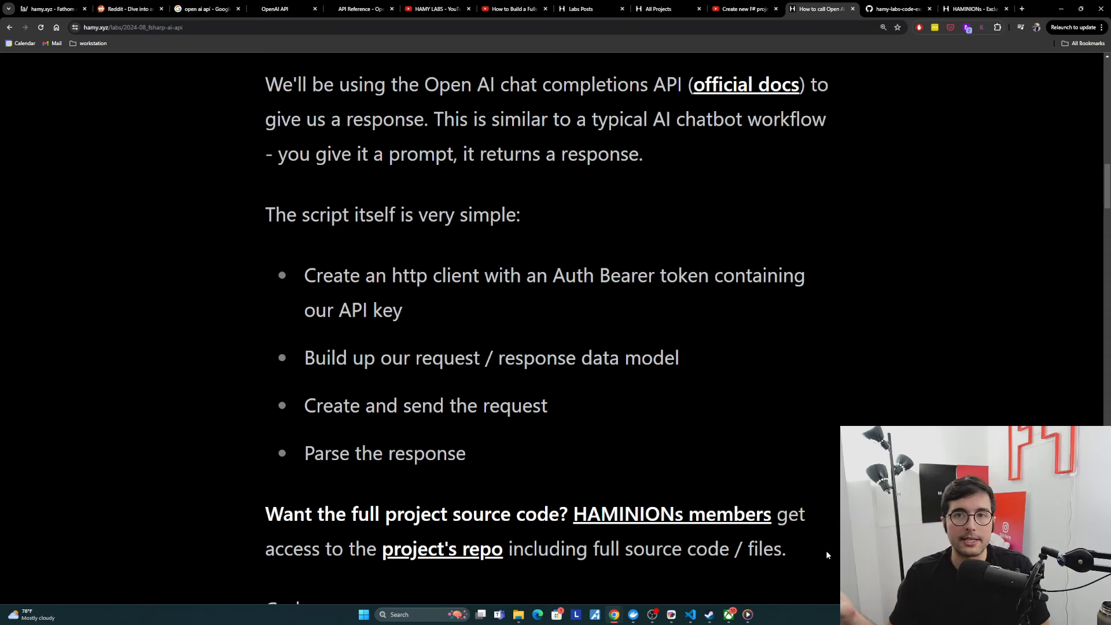
{"action": "mouse_move", "coordinate": [696, 413]}
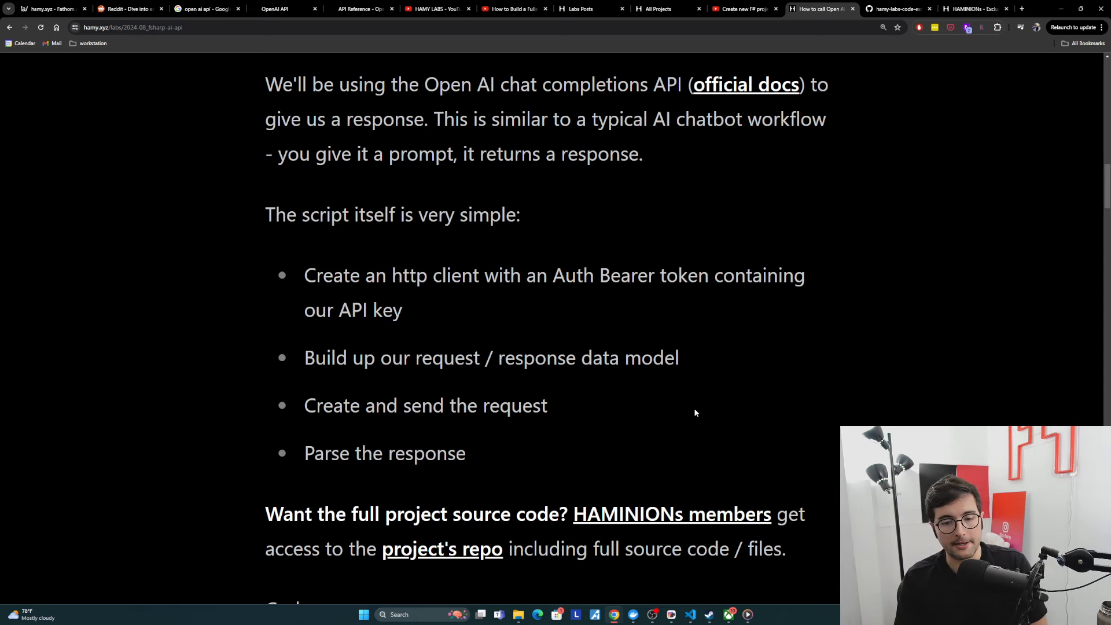
{"action": "scroll", "scroll_direction": "down", "scroll_amount": 3}
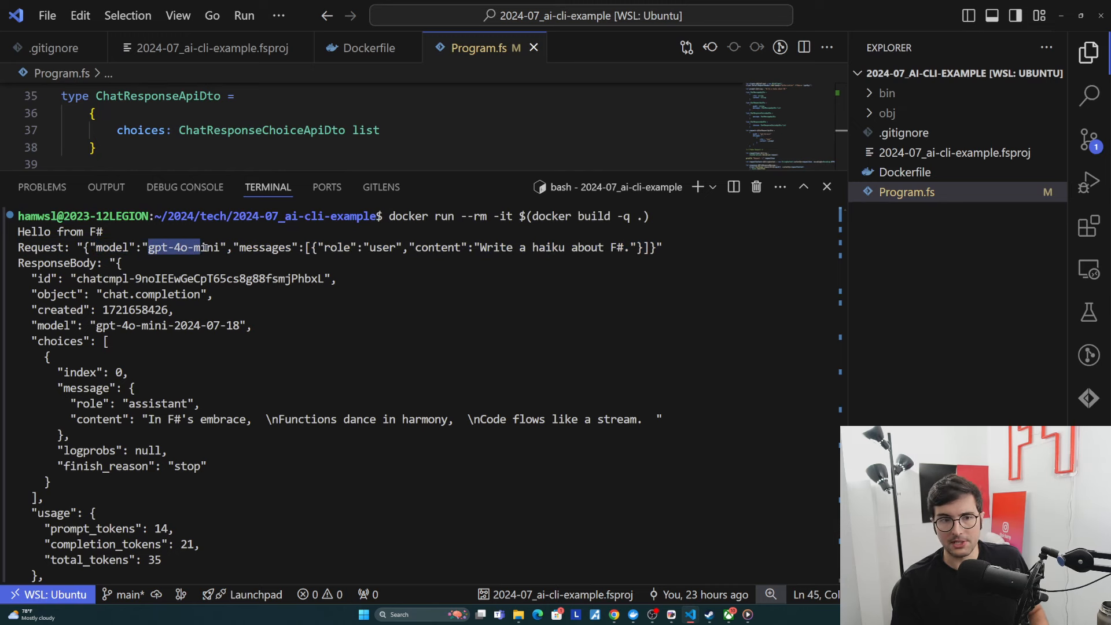
Highlight the gpt-4o-mini model and messages fields in the request, then the start of the response body
{"action": "double_click", "coordinate": [264, 247]}
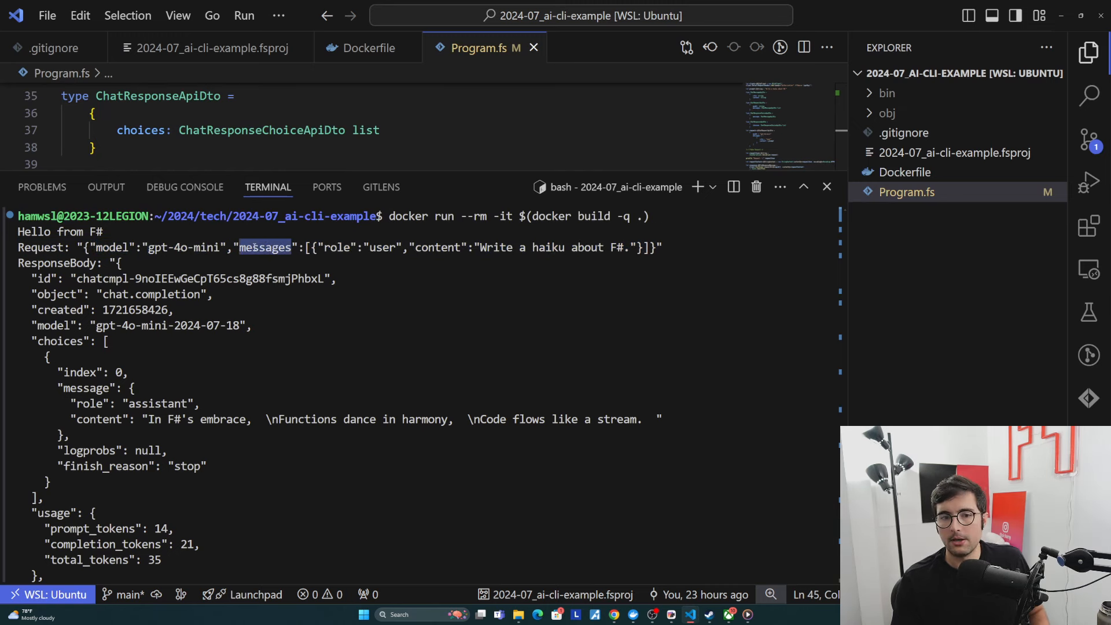
{"action": "double_click", "coordinate": [382, 247]}
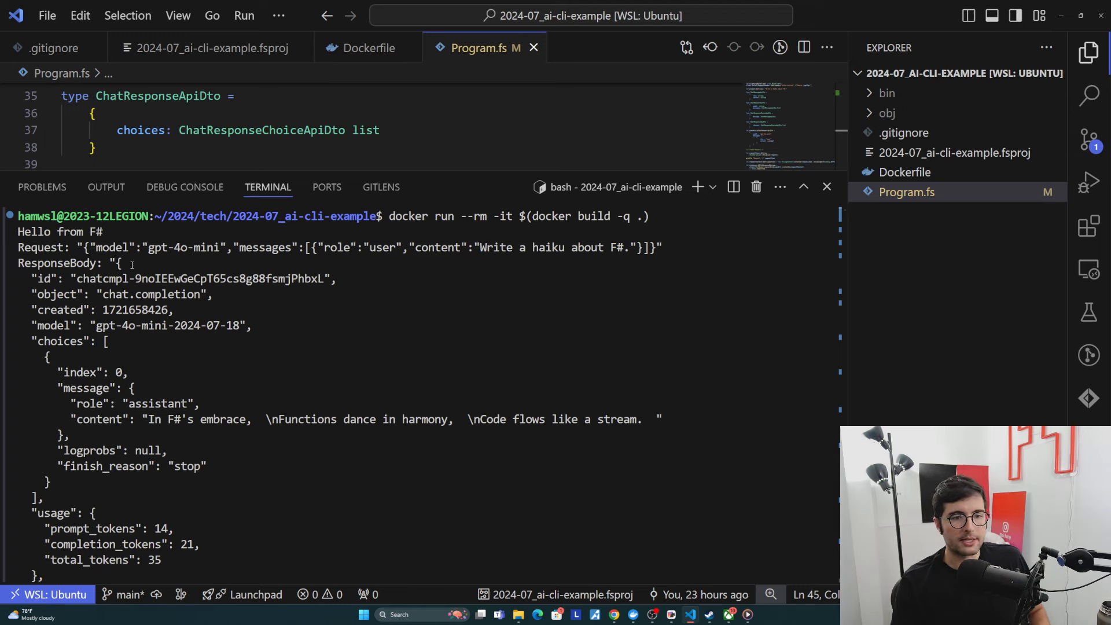
{"action": "left_click_drag", "start_coordinate": [123, 263], "coordinate": [172, 340]}
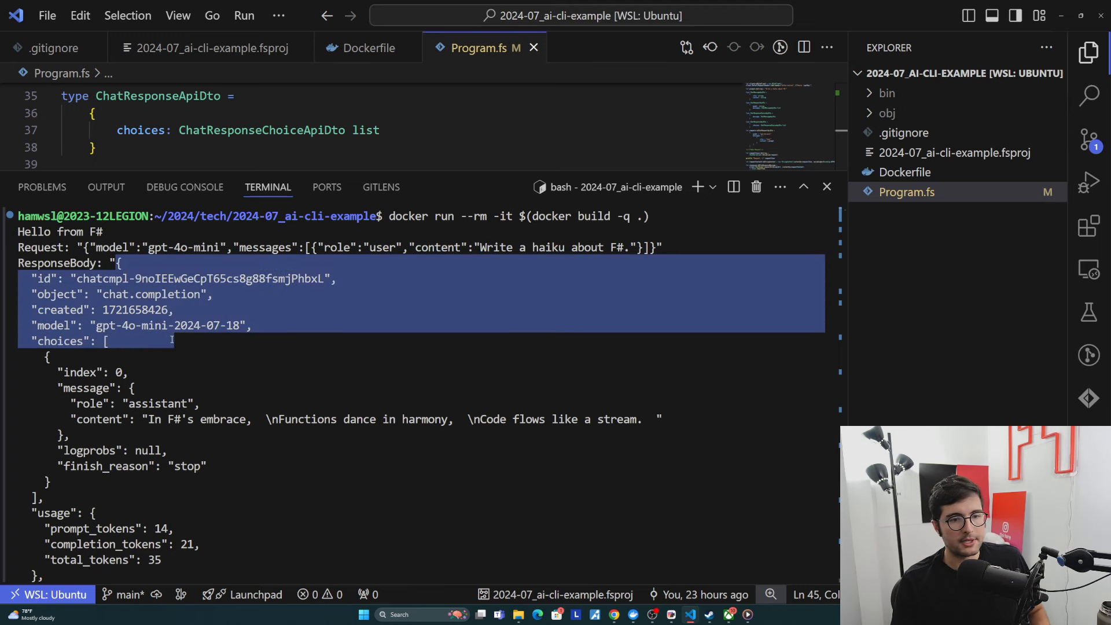
{"action": "scroll", "scroll_direction": "down", "scroll_amount": 3}
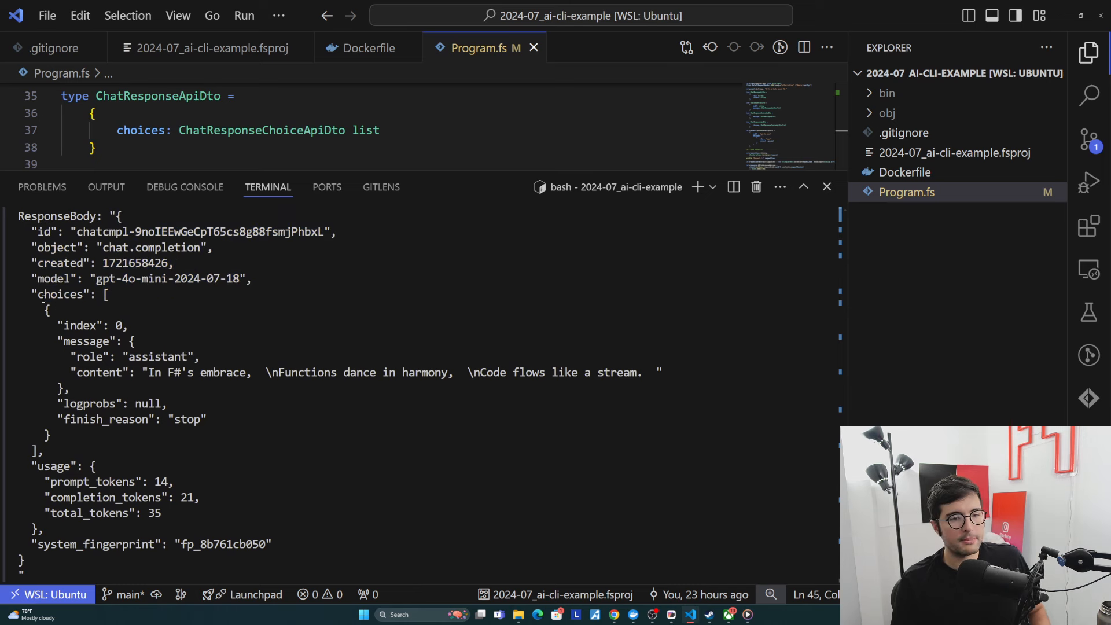
Highlight the choices and message fields and the haiku text in the response content
{"action": "double_click", "coordinate": [60, 295]}
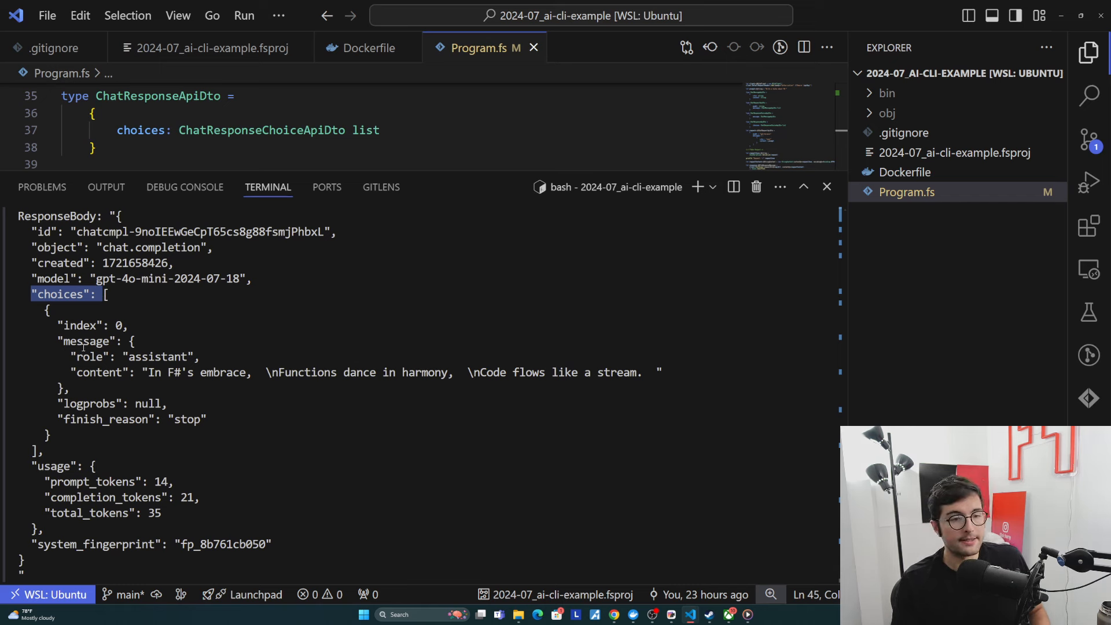
{"action": "double_click", "coordinate": [87, 341]}
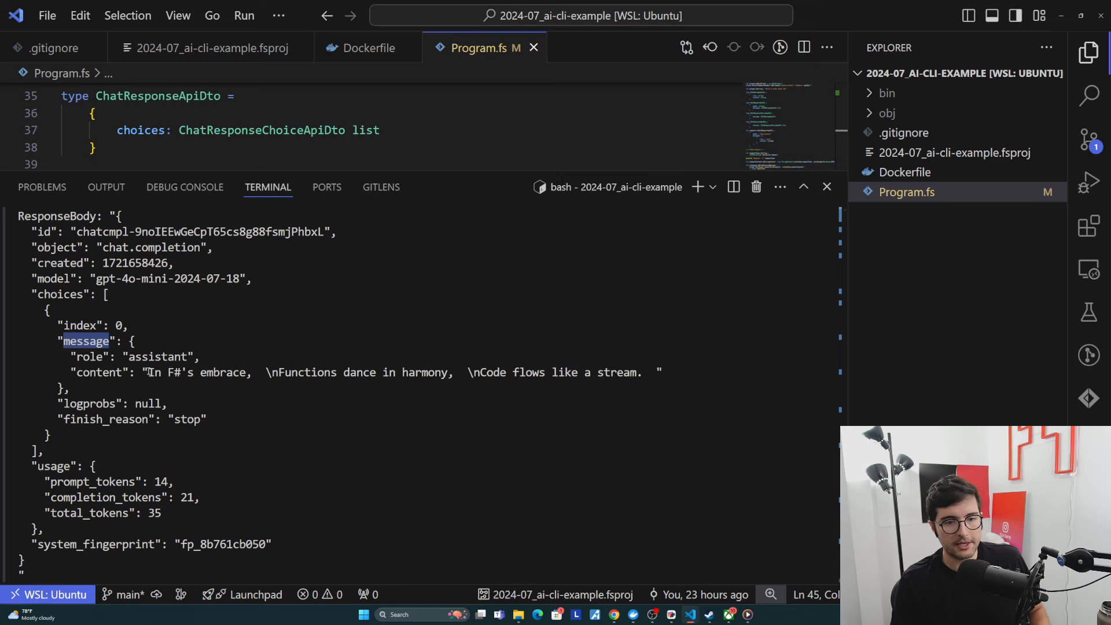
{"action": "left_click_drag", "start_coordinate": [150, 371], "coordinate": [395, 371]}
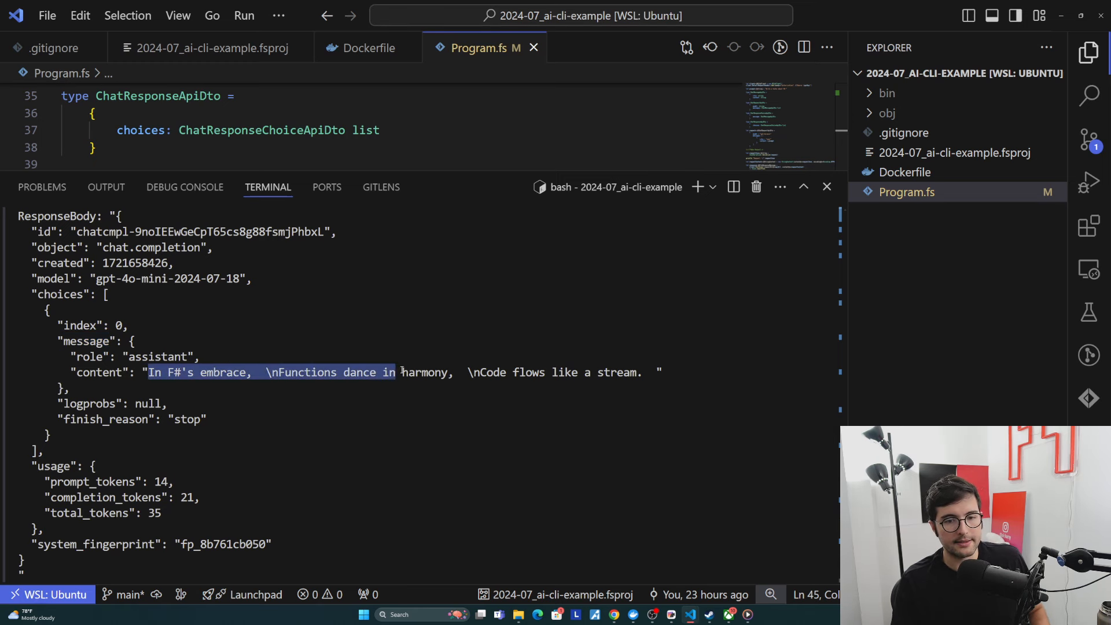
{"action": "scroll", "scroll_direction": "down", "scroll_amount": 3}
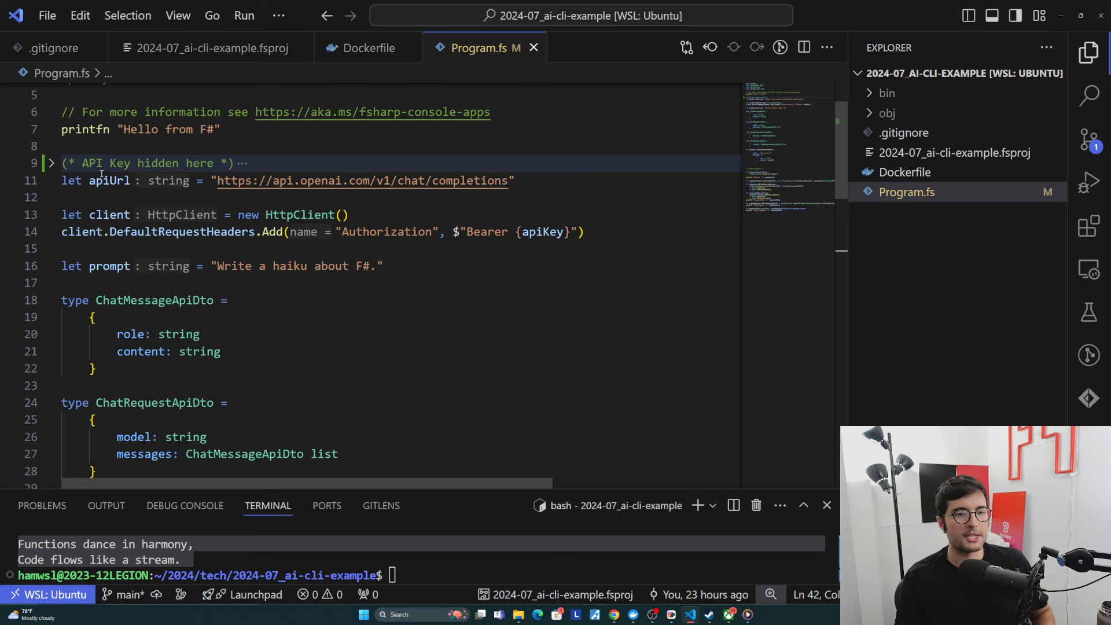
{"action": "mouse_move", "coordinate": [284, 180]}
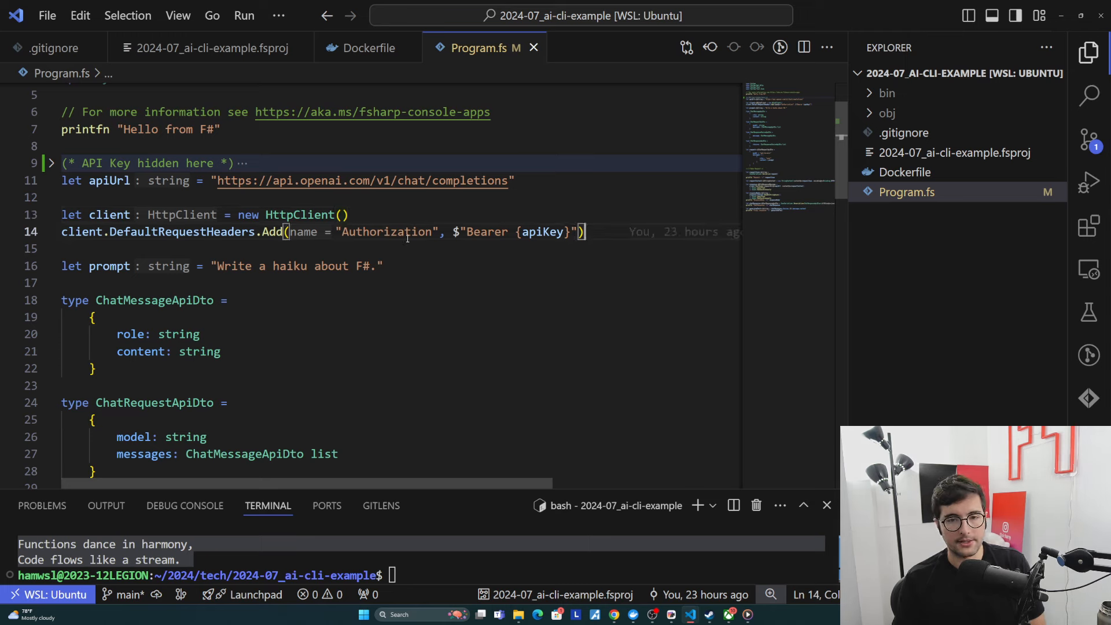
Highlight the Authorization header being added to the HttpClient in Program.fs
{"action": "double_click", "coordinate": [541, 232]}
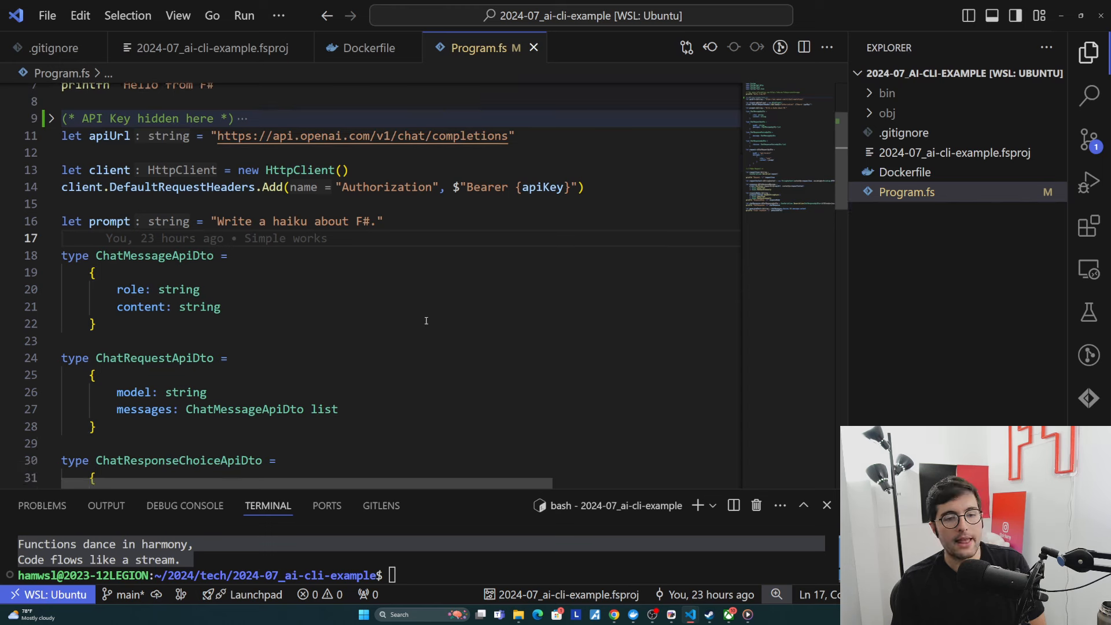
{"action": "scroll", "scroll_direction": "down", "scroll_amount": 3}
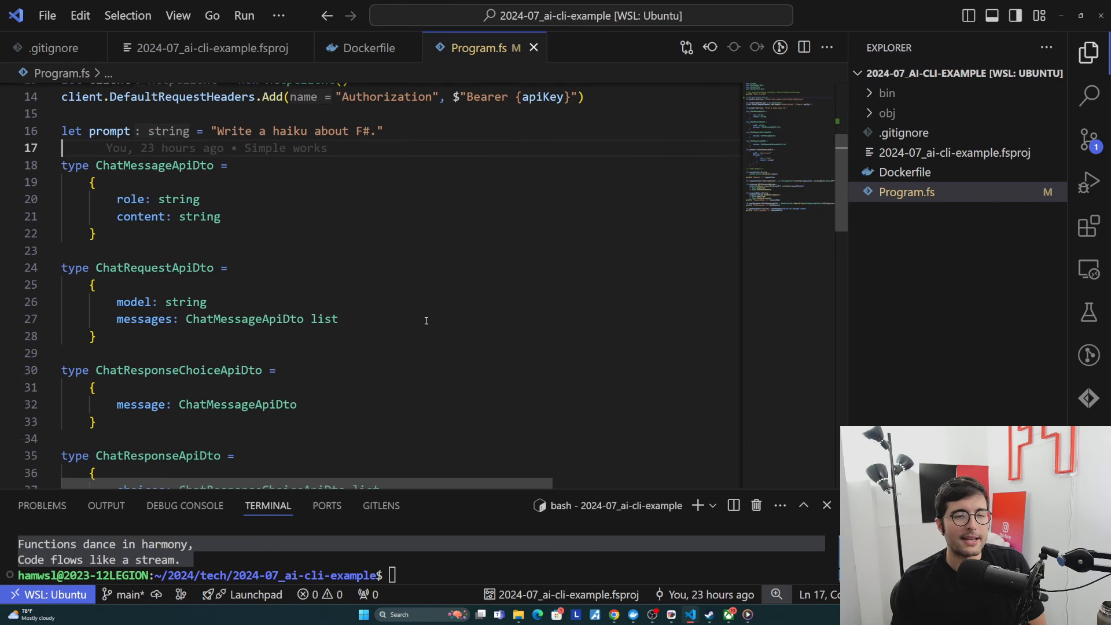
{"action": "scroll", "scroll_direction": "down", "scroll_amount": 3}
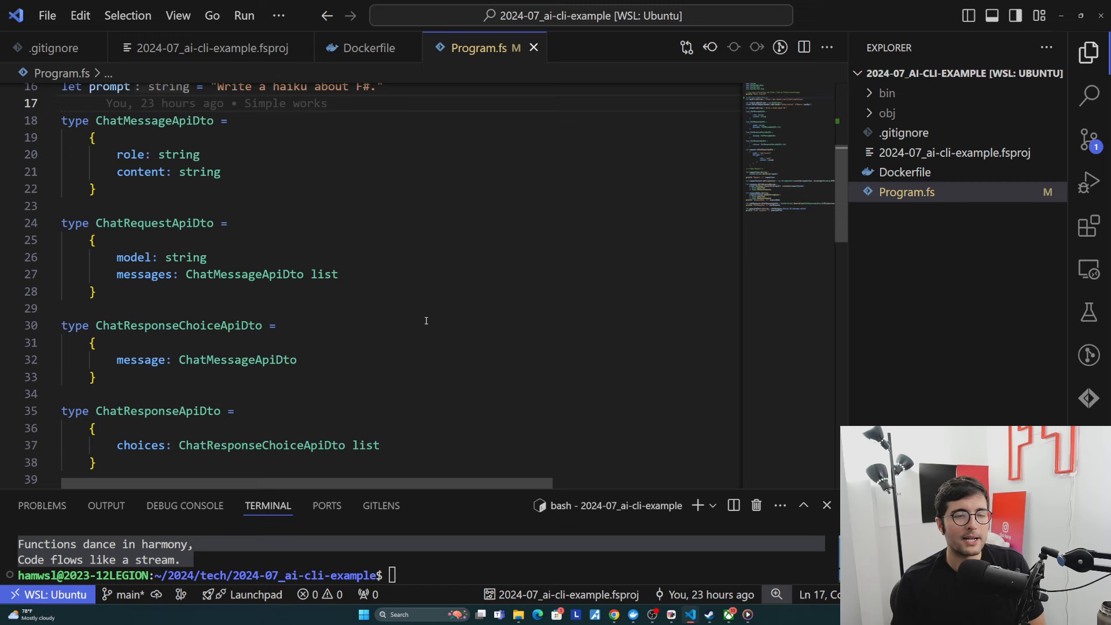
{"action": "left_click", "coordinate": [98, 188]}
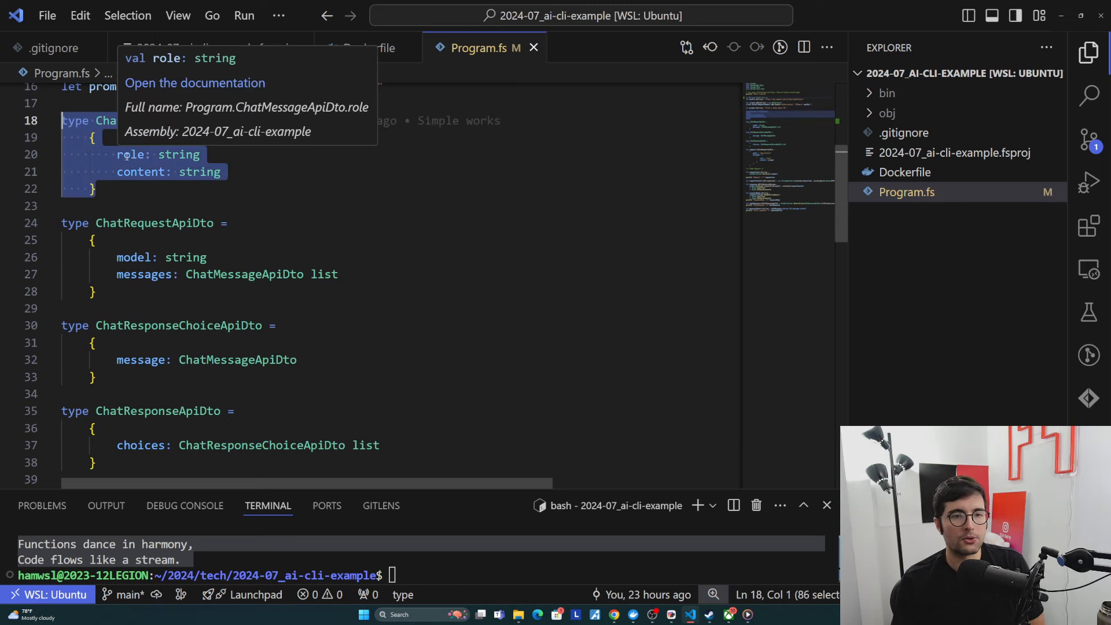
{"action": "mouse_move", "coordinate": [222, 152]}
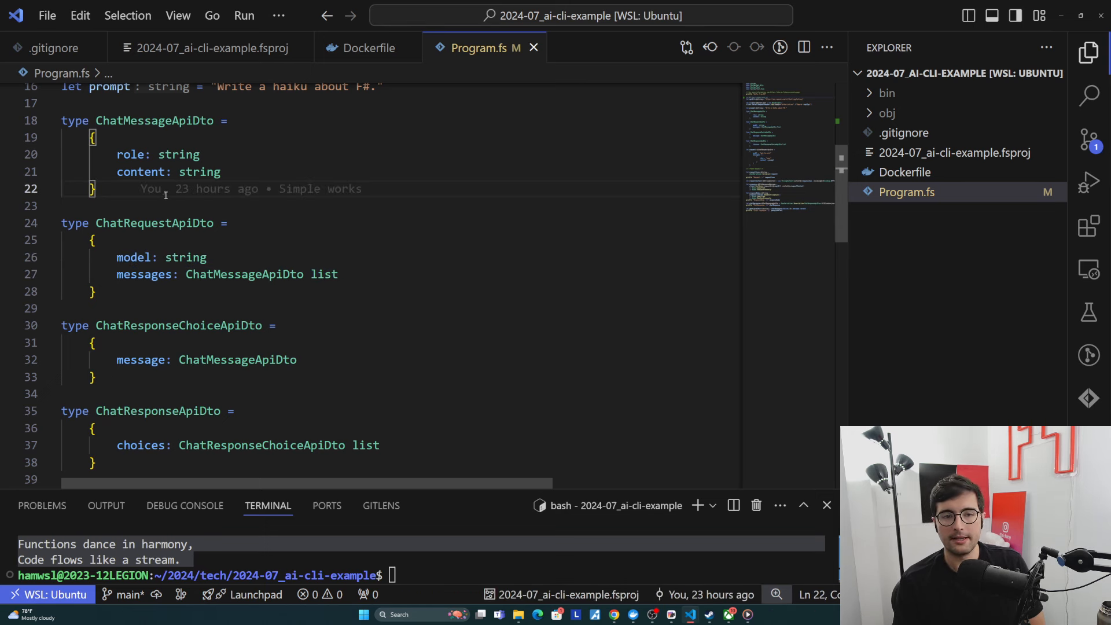
{"action": "left_click_drag", "start_coordinate": [93, 138], "coordinate": [97, 188]}
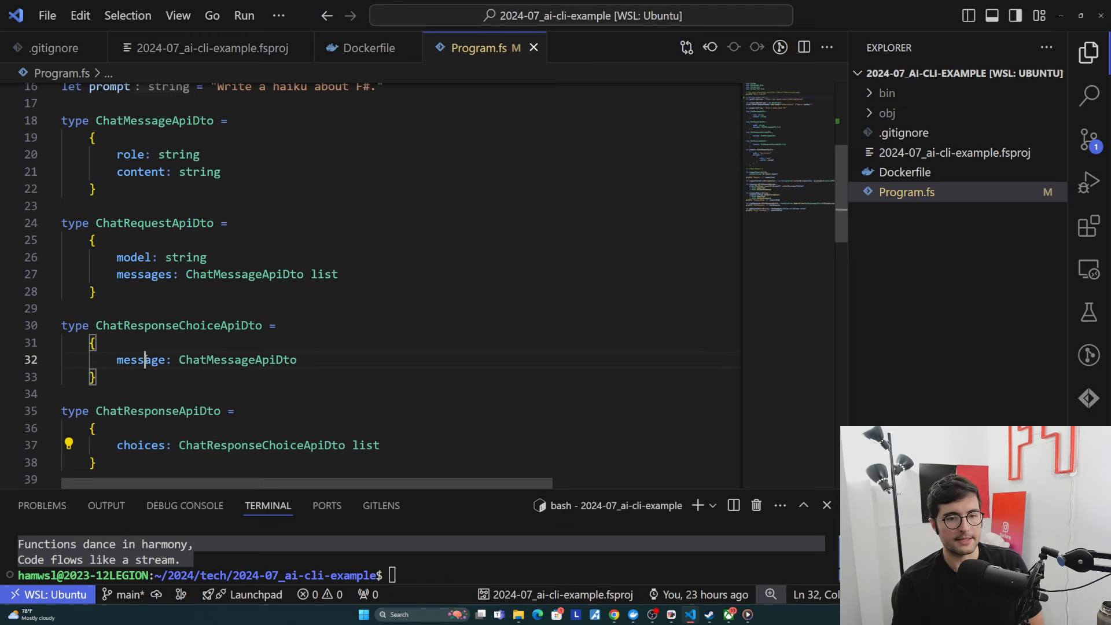
{"action": "double_click", "coordinate": [238, 358]}
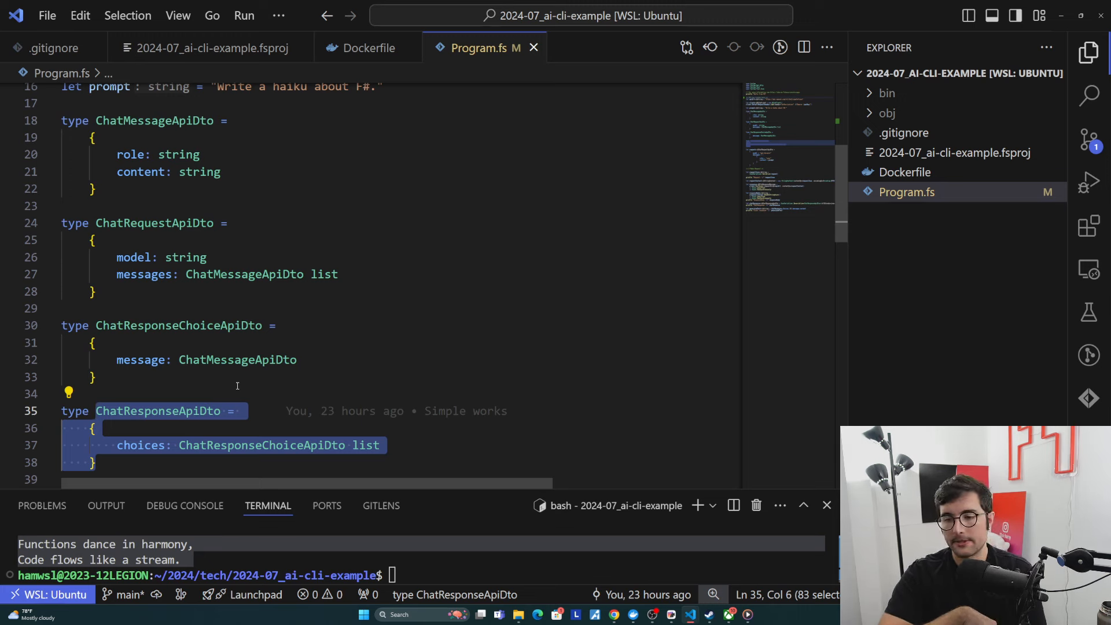
{"action": "left_click", "coordinate": [107, 463]}
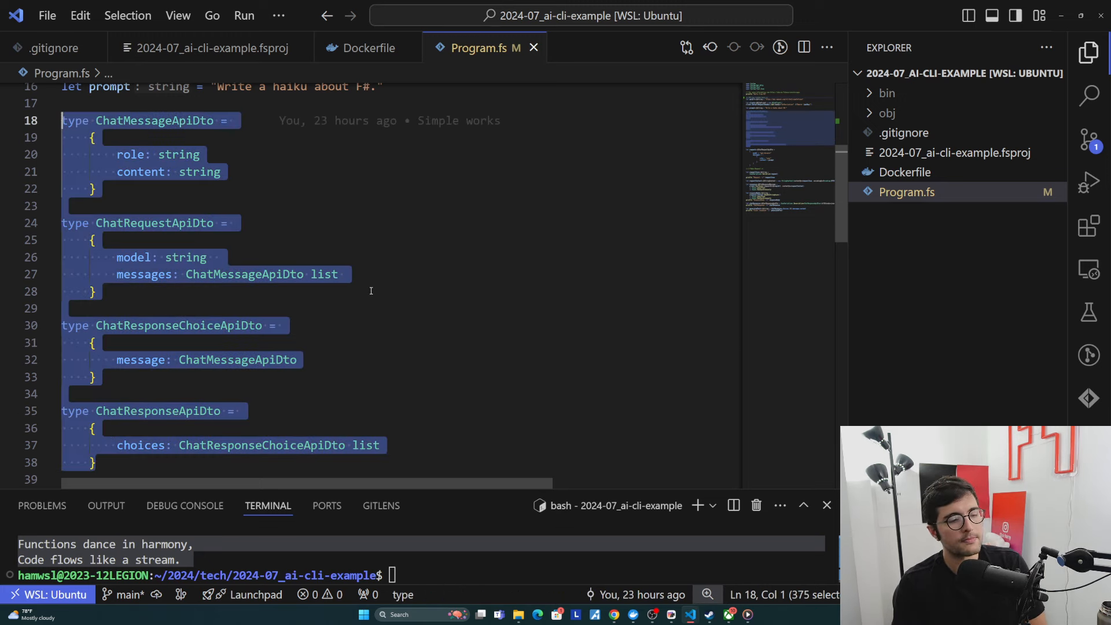
{"action": "scroll", "scroll_direction": "down", "scroll_amount": 3}
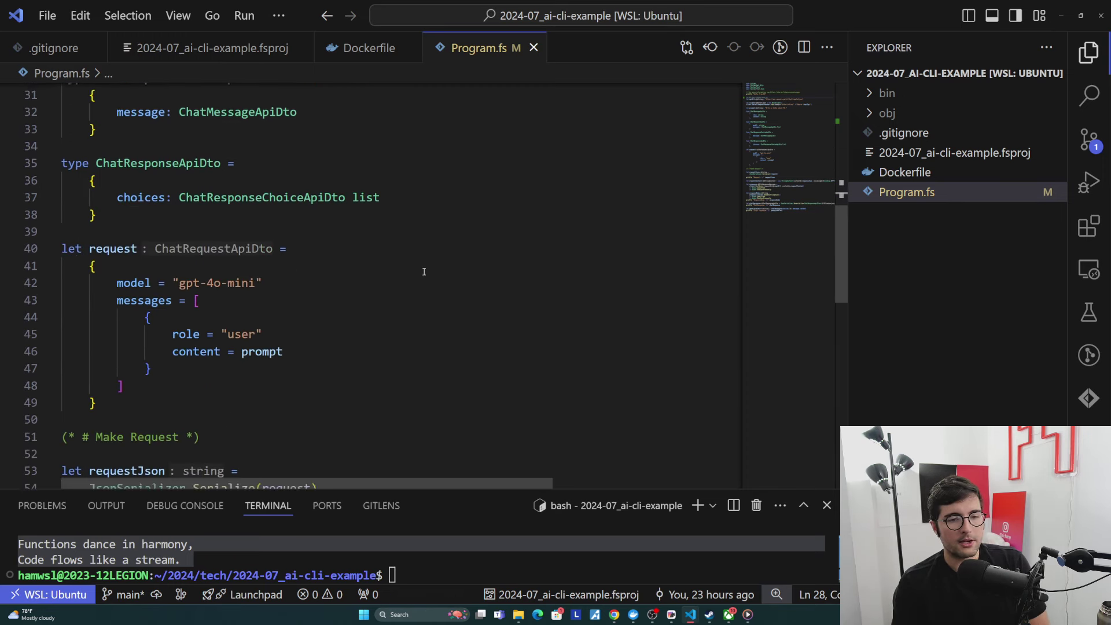
{"action": "scroll", "scroll_direction": "down", "scroll_amount": 3}
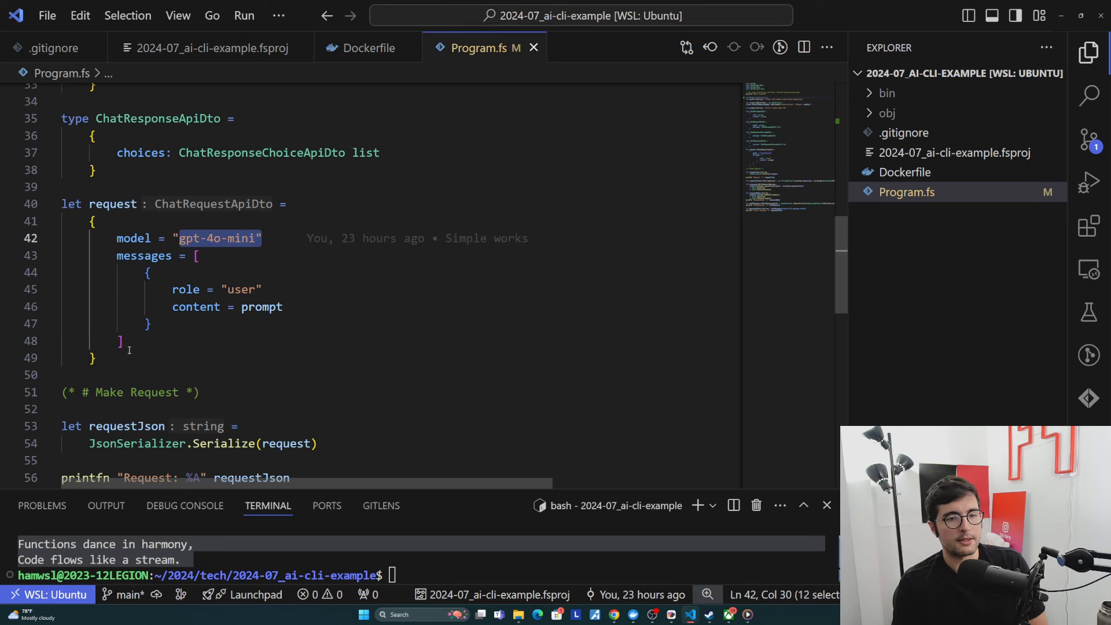
{"action": "scroll", "scroll_direction": "down", "scroll_amount": 3}
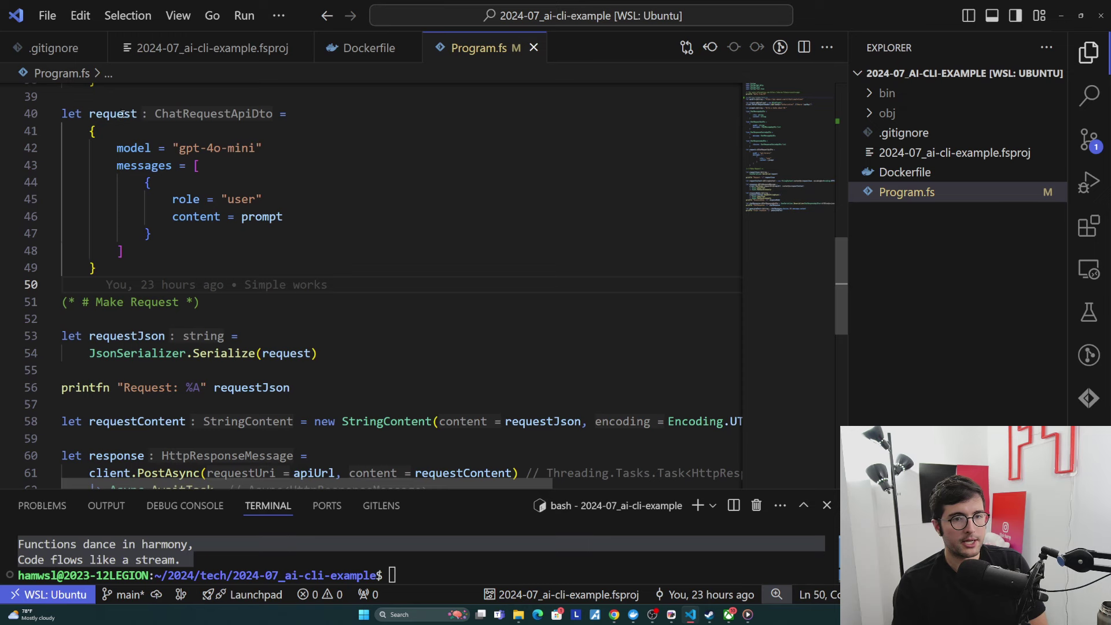
{"action": "left_click_drag", "start_coordinate": [62, 335], "coordinate": [317, 352]}
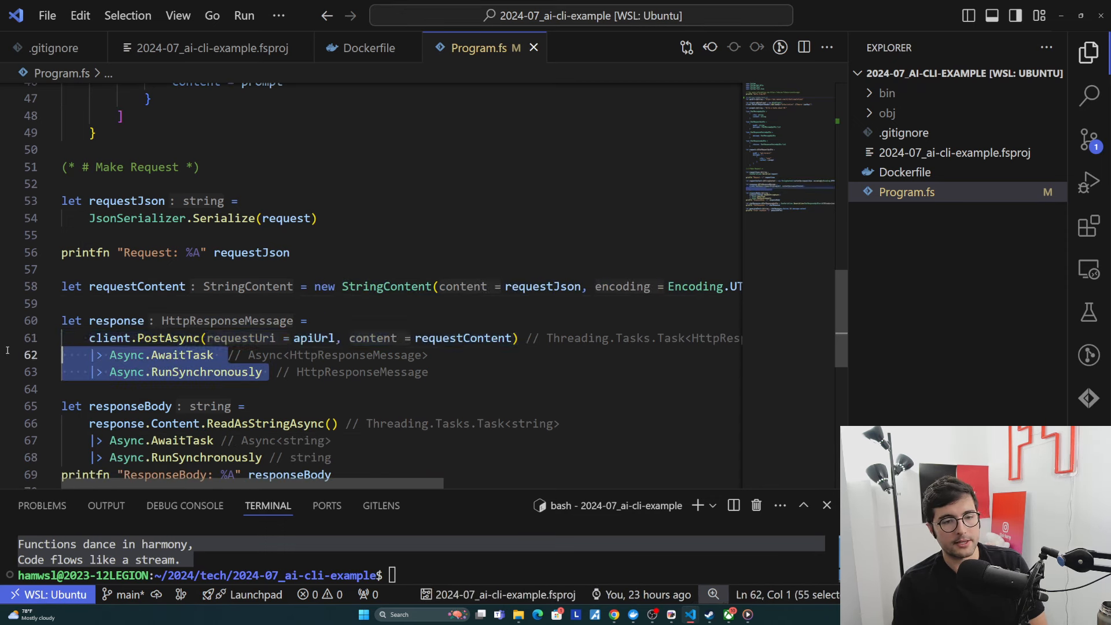
{"action": "double_click", "coordinate": [115, 320]}
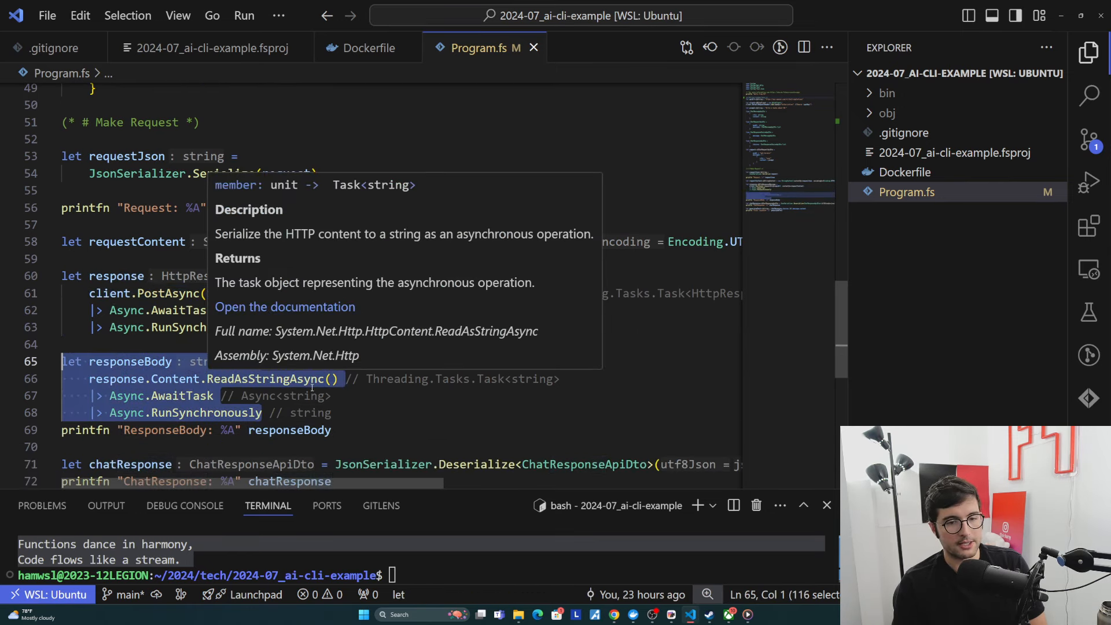
{"action": "mouse_move", "coordinate": [179, 406]}
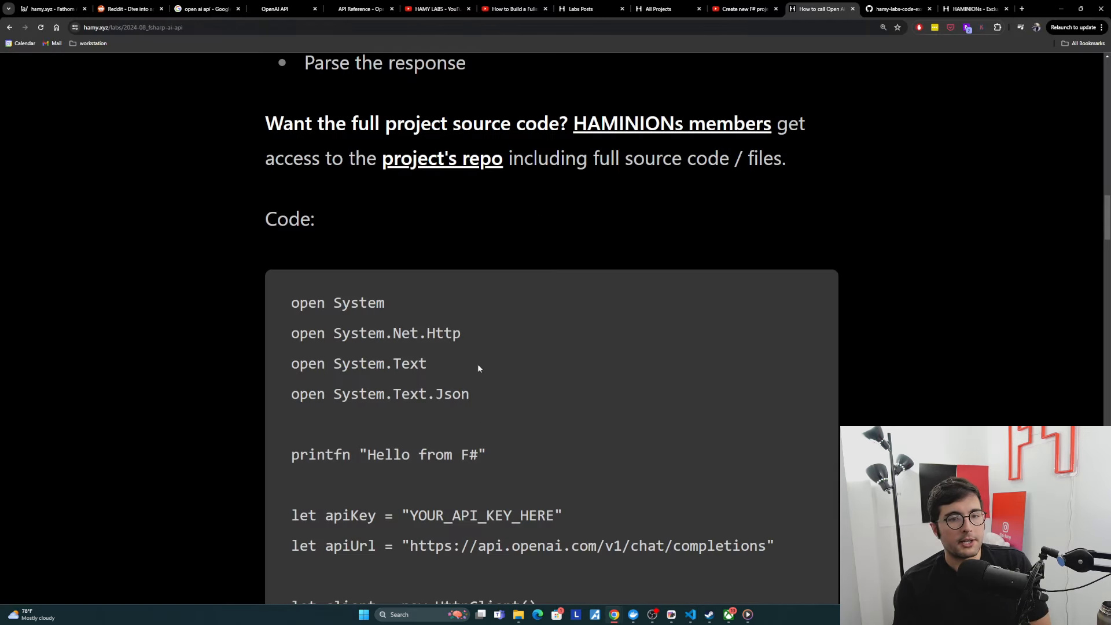
{"action": "mouse_move", "coordinate": [523, 229]}
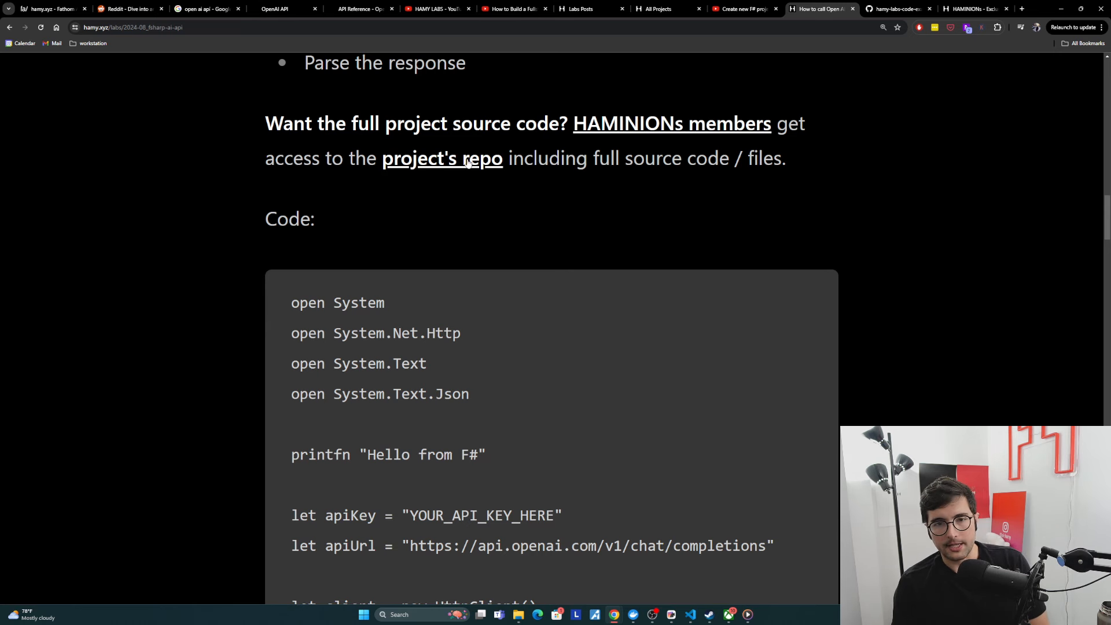
{"action": "scroll", "scroll_direction": "down", "scroll_amount": 3}
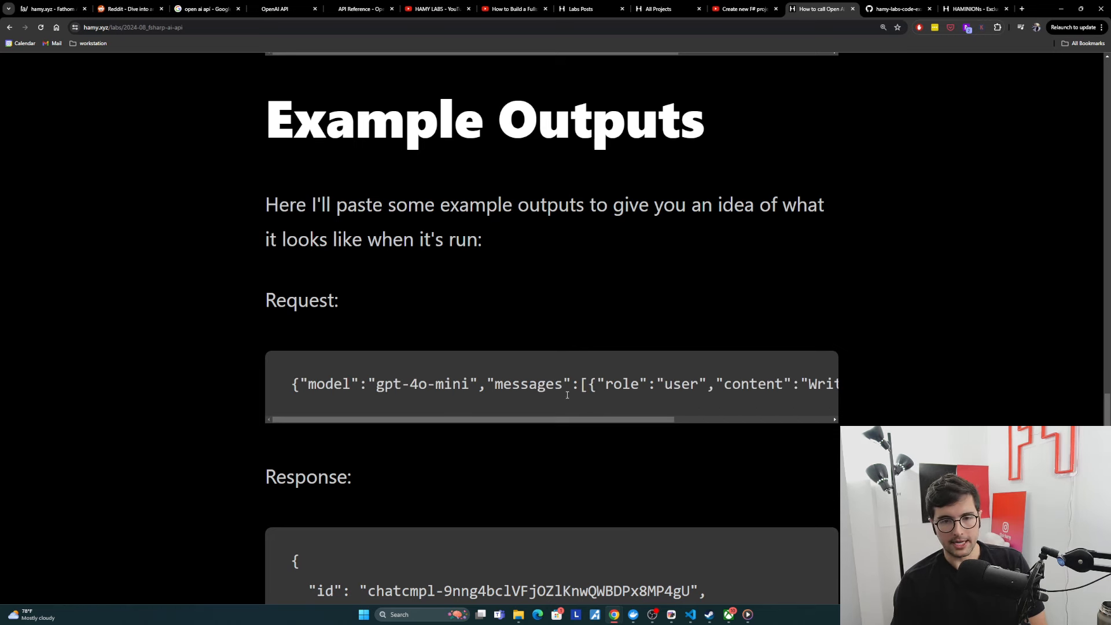
{"action": "scroll", "scroll_direction": "down", "scroll_amount": 3}
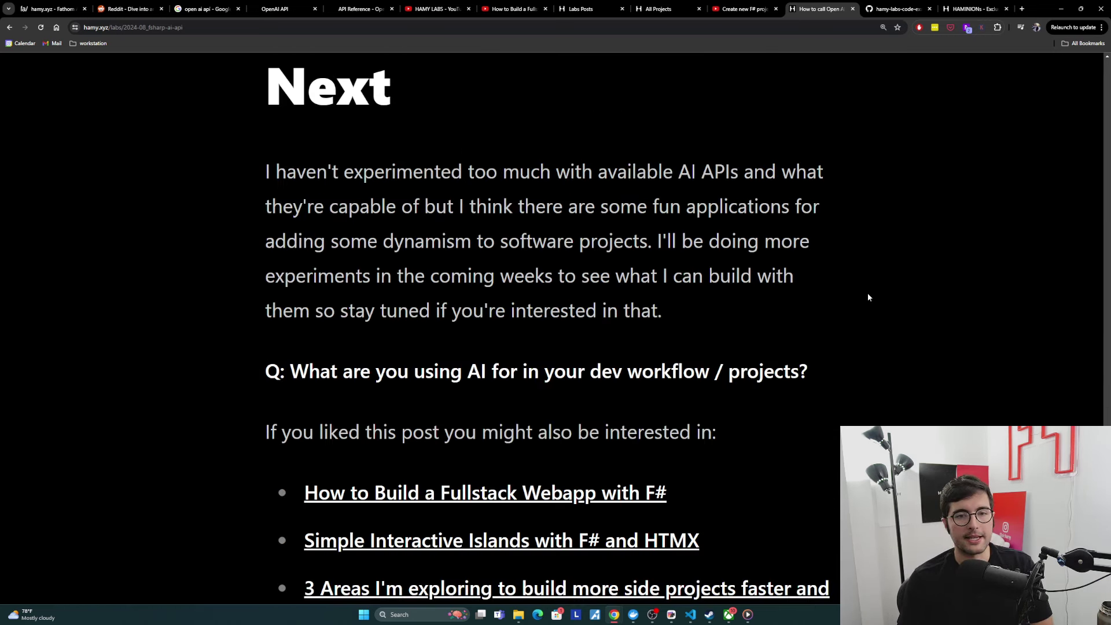
{"action": "mouse_move", "coordinate": [875, 272]}
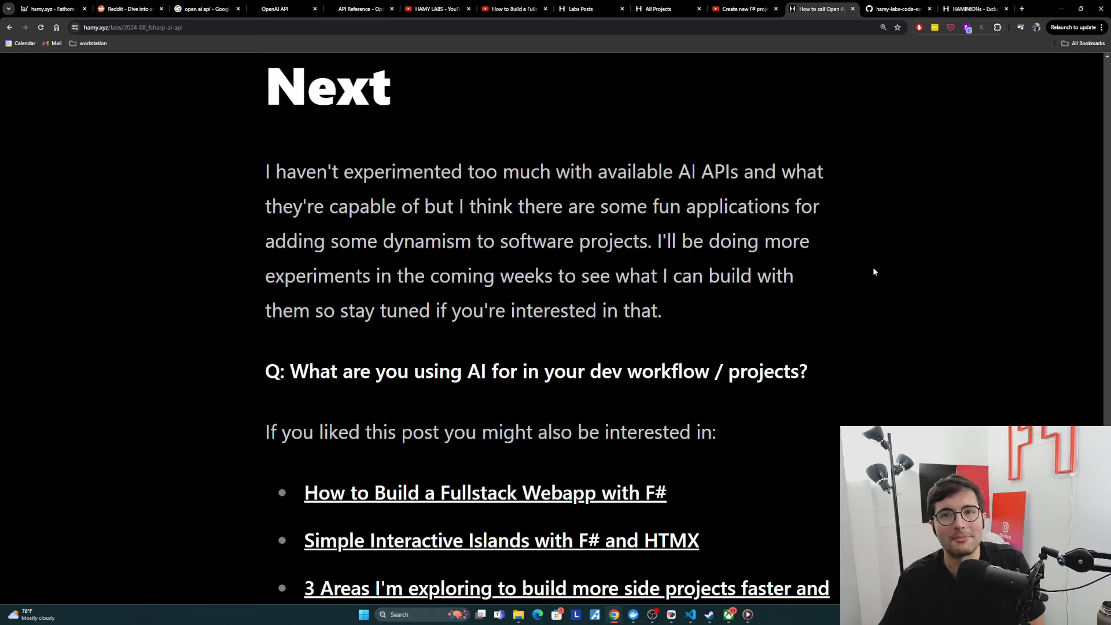
{"action": "mouse_move", "coordinate": [850, 293]}
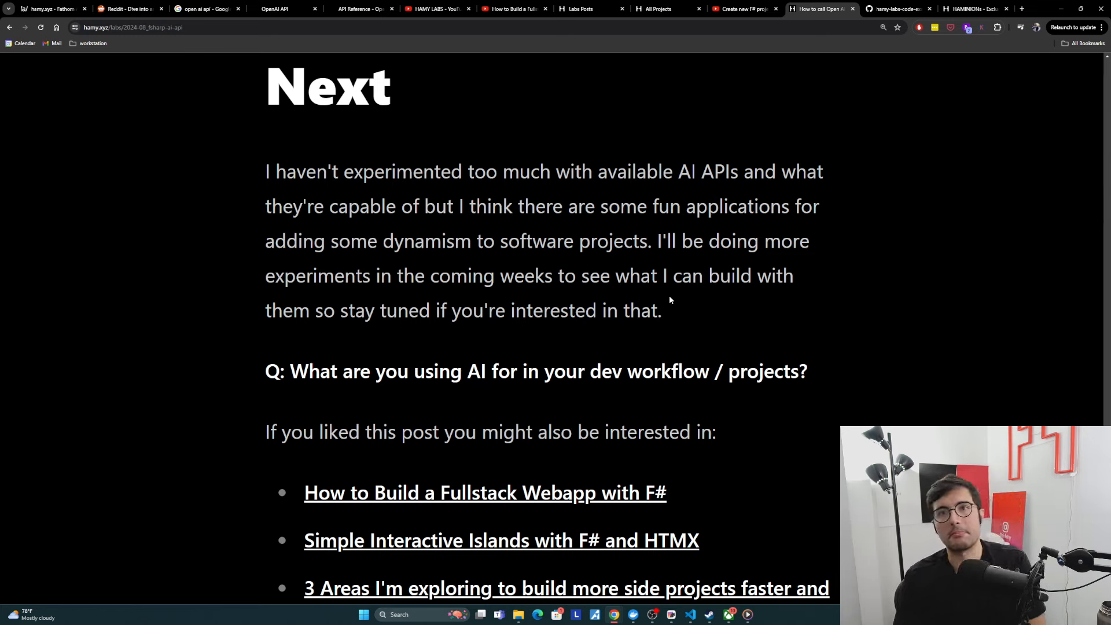
{"action": "mouse_move", "coordinate": [683, 294]}
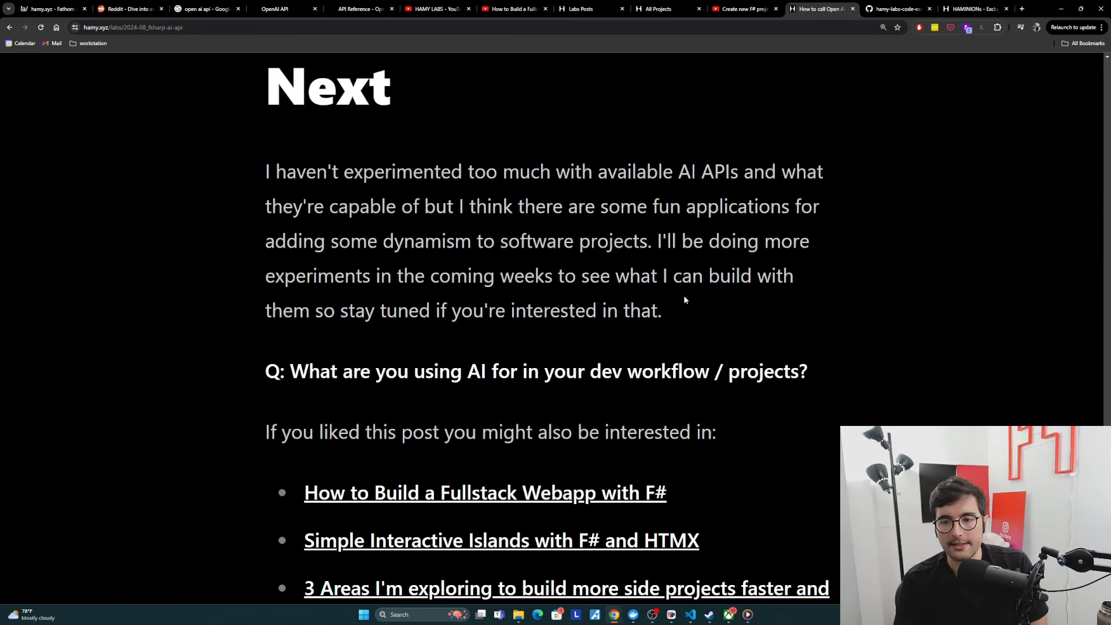
{"action": "scroll", "scroll_direction": "down", "scroll_amount": 3}
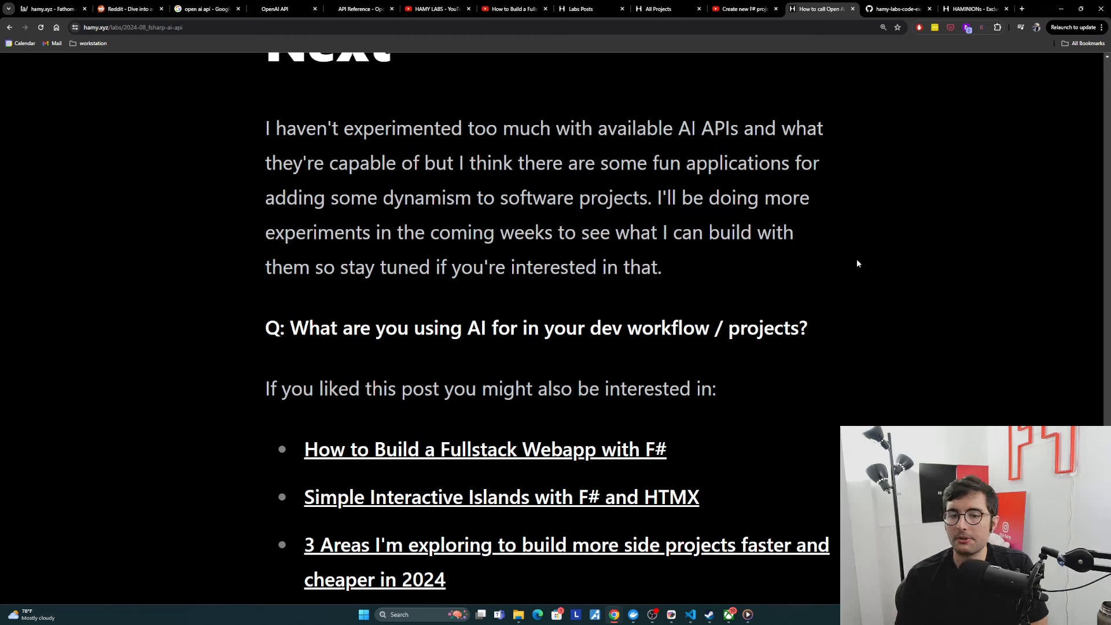
{"action": "mouse_move", "coordinate": [799, 266]}
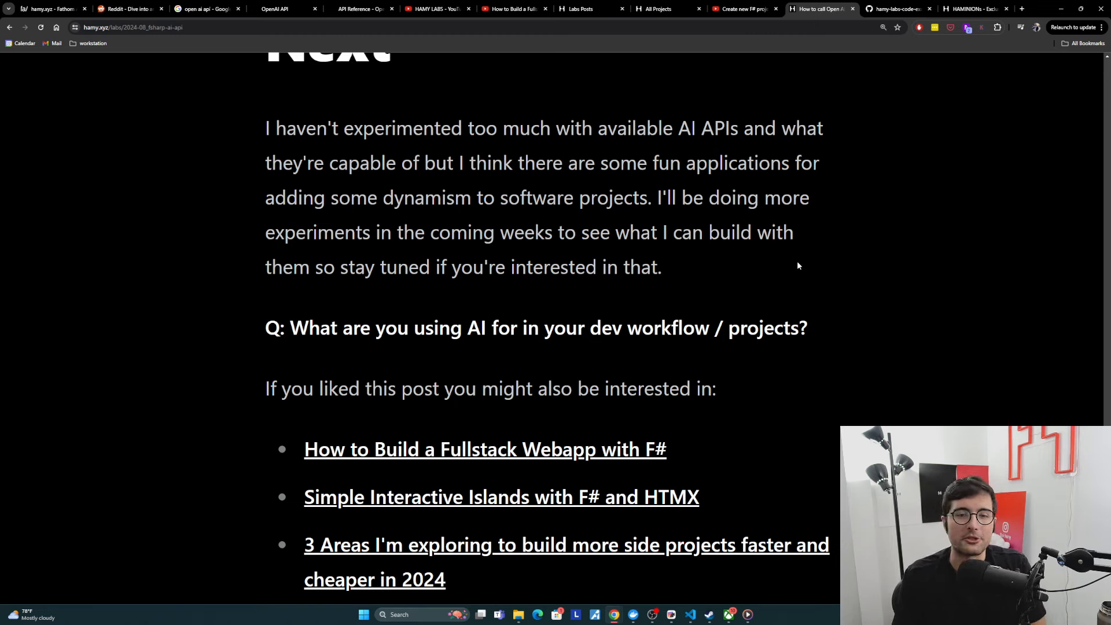
{"action": "mouse_move", "coordinate": [789, 270]}
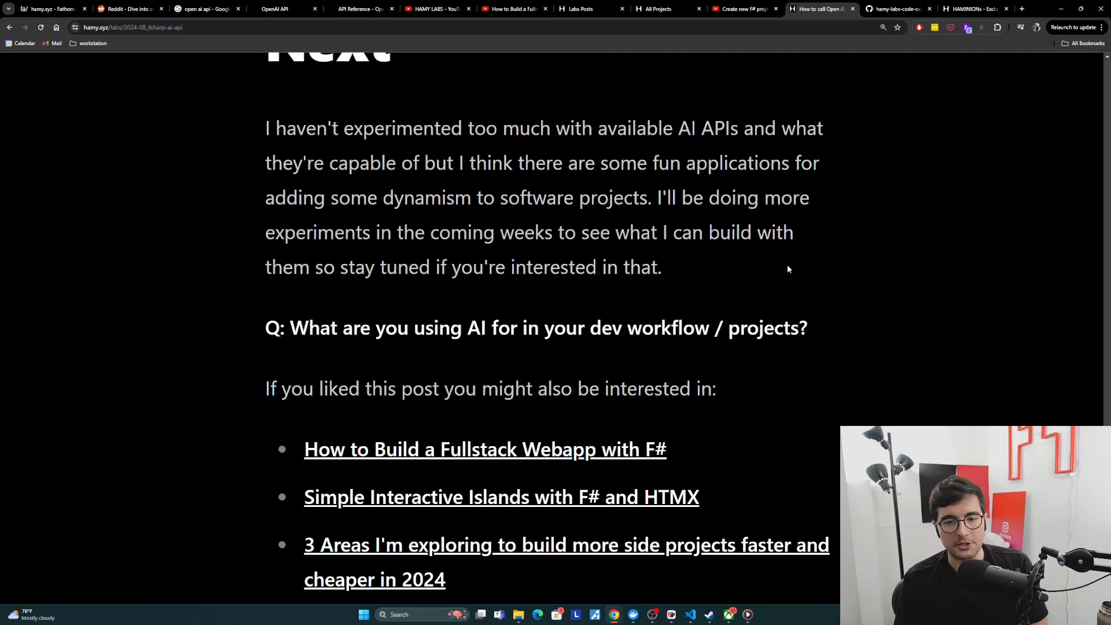
{"action": "scroll", "scroll_direction": "down", "scroll_amount": 3}
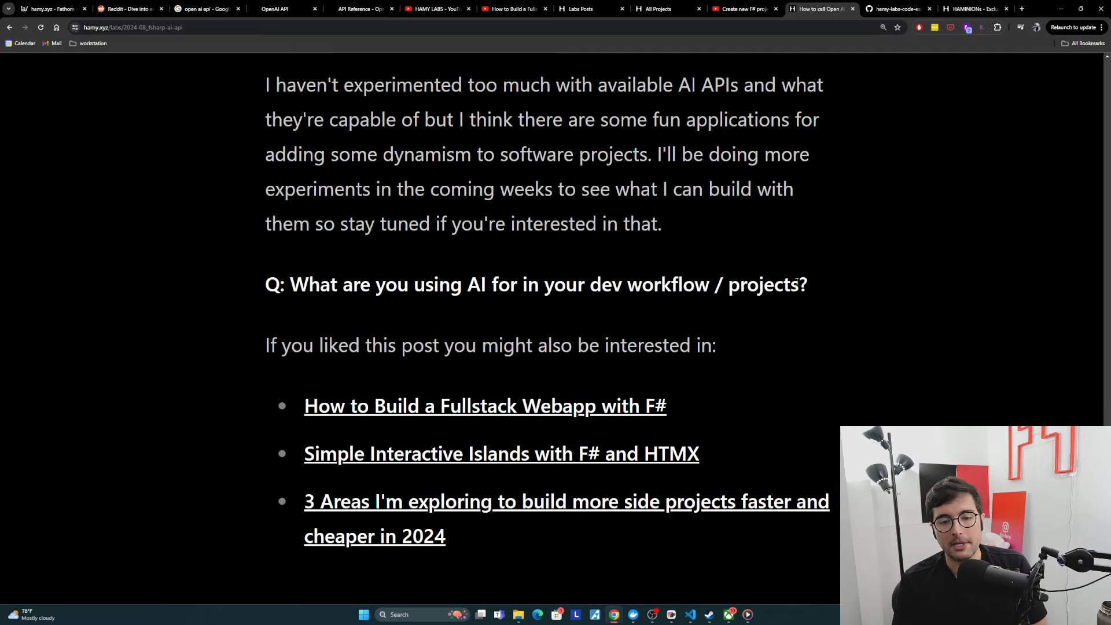
{"action": "mouse_move", "coordinate": [627, 407]}
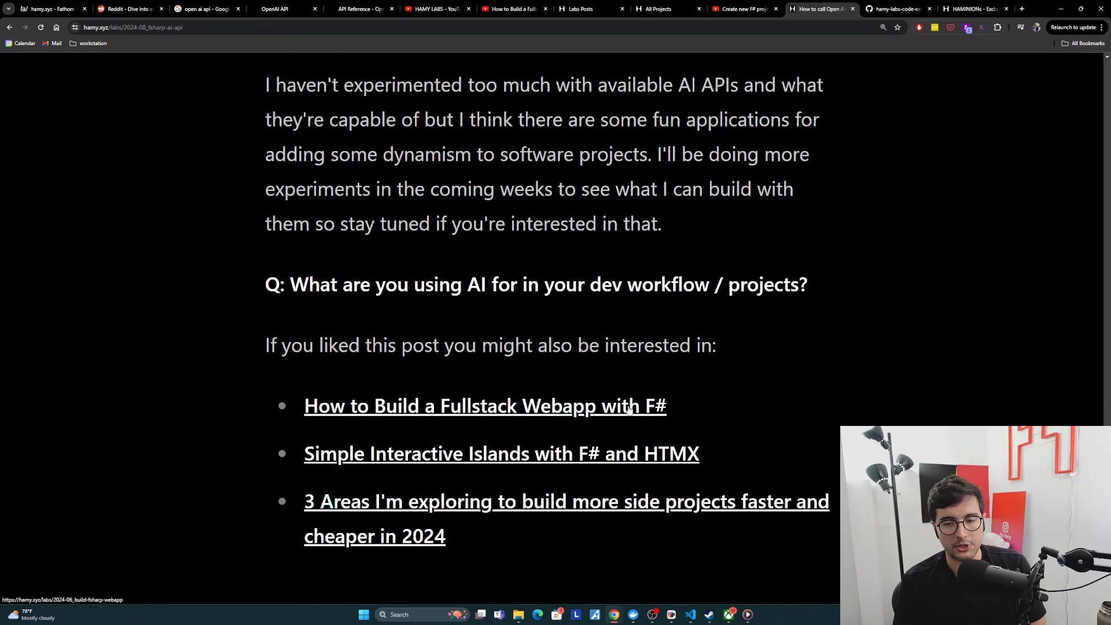
{"action": "left_click_drag", "start_coordinate": [437, 405], "coordinate": [667, 405]}
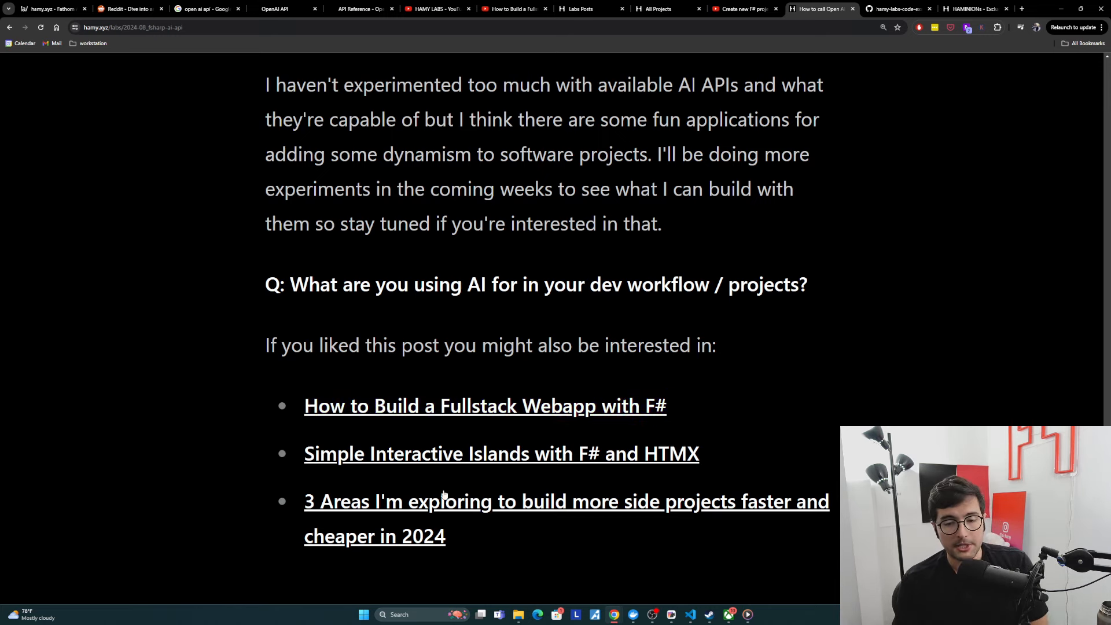
{"action": "mouse_move", "coordinate": [722, 458]}
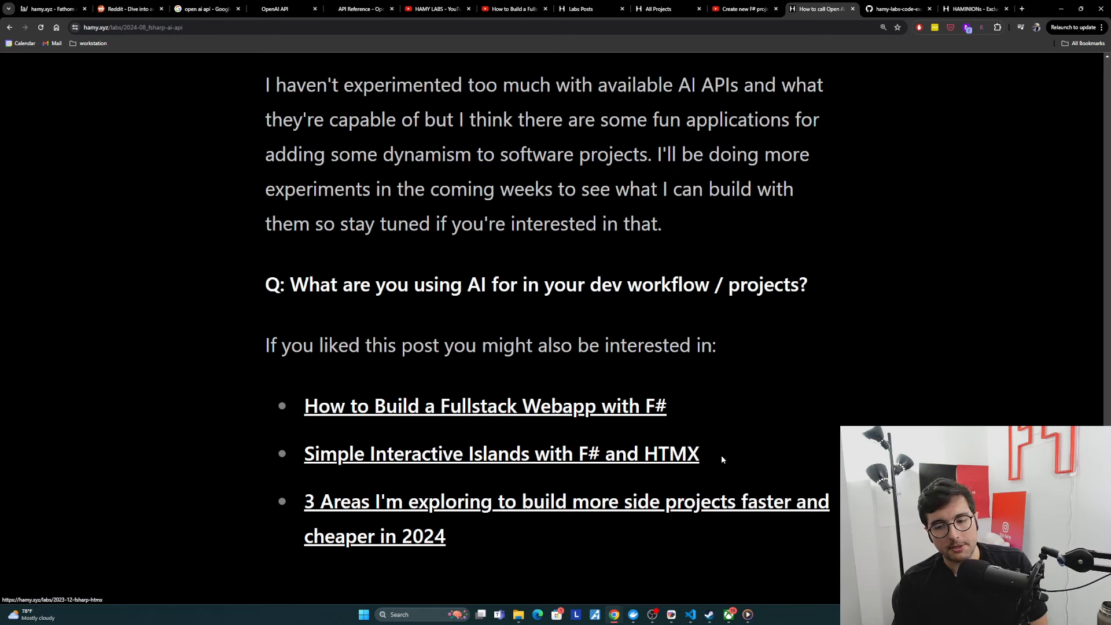
{"action": "double_click", "coordinate": [671, 454]}
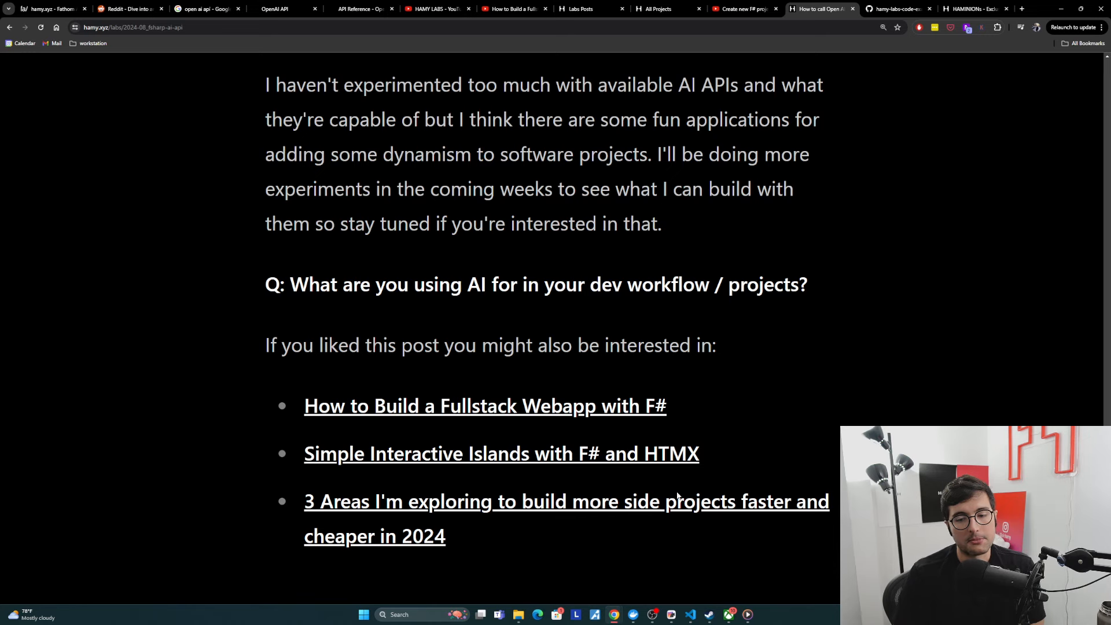
{"action": "mouse_move", "coordinate": [516, 545]}
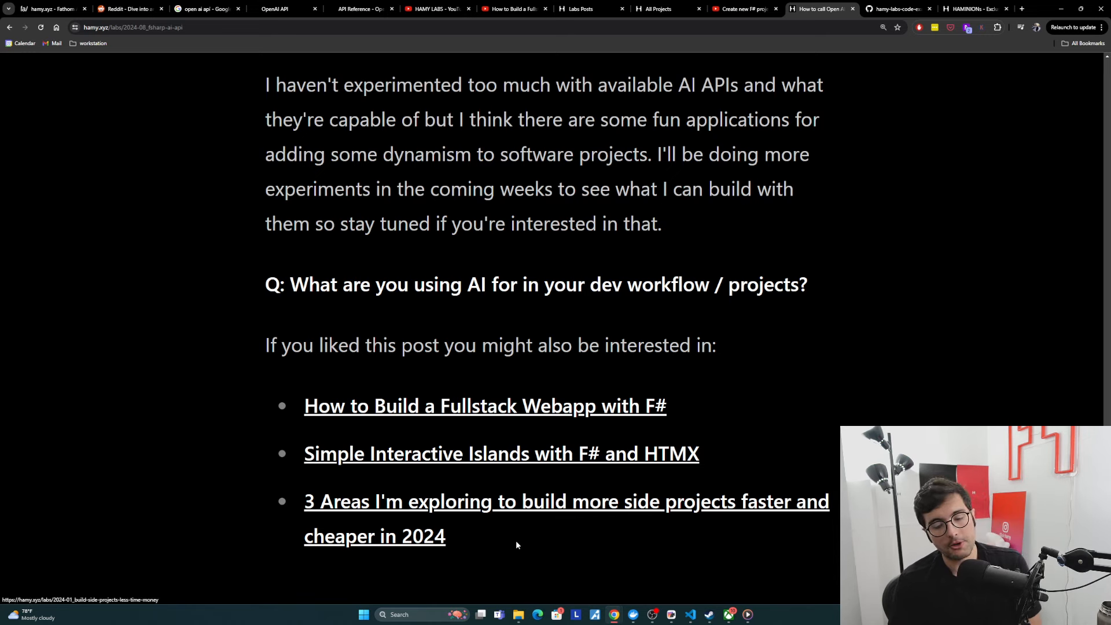